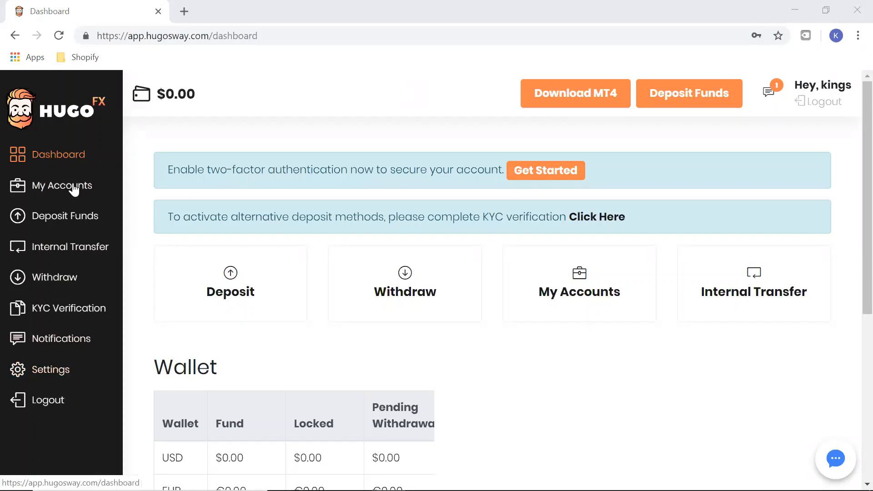
{"action": "mouse_move", "coordinate": [76, 156]}
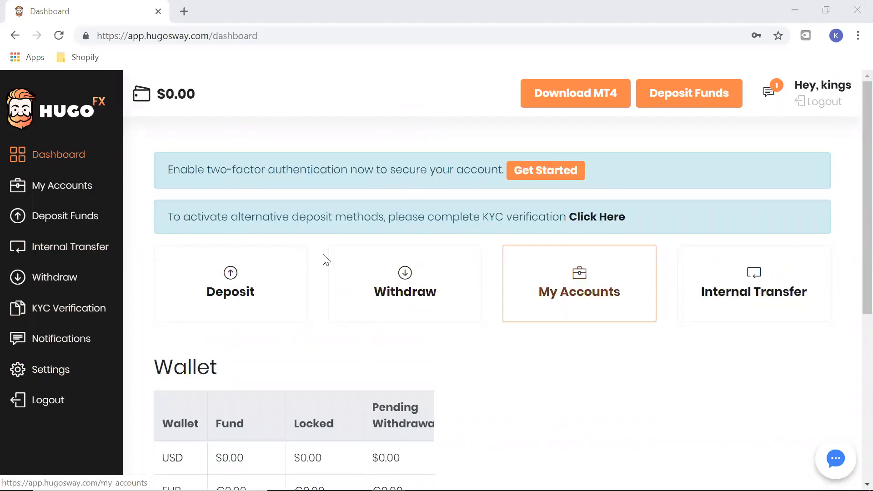
{"action": "mouse_move", "coordinate": [631, 278]}
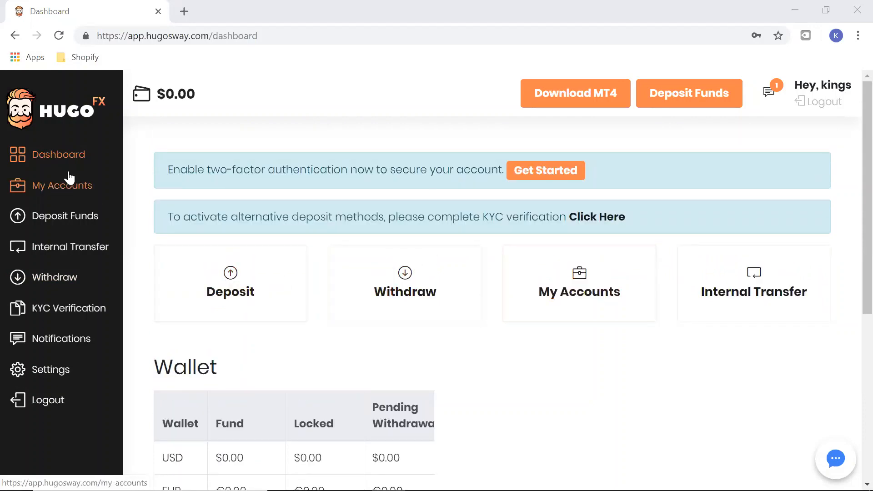
Show the My Accounts list, currently empty with an option to create an account
{"action": "left_click", "coordinate": [62, 185]}
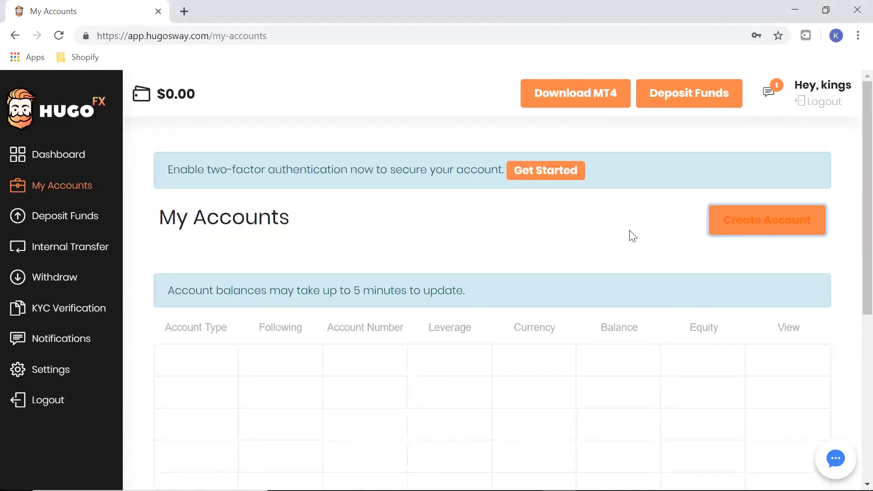
{"action": "mouse_move", "coordinate": [752, 231]}
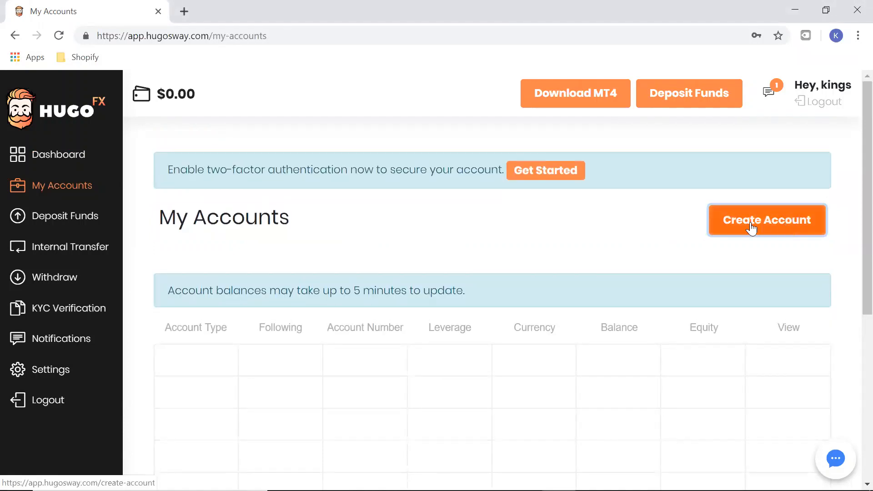
Start a new account and choose Hugo MT4 ECN type with USD currency
{"action": "left_click", "coordinate": [767, 220]}
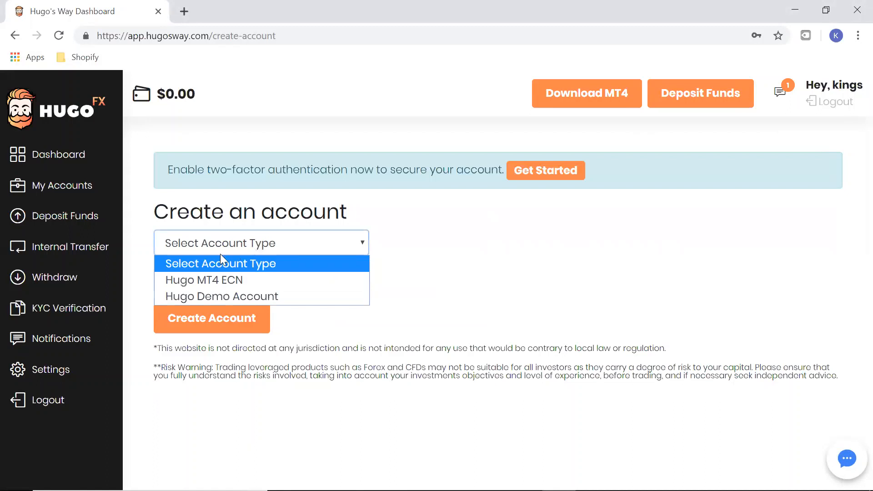
{"action": "mouse_move", "coordinate": [262, 285]}
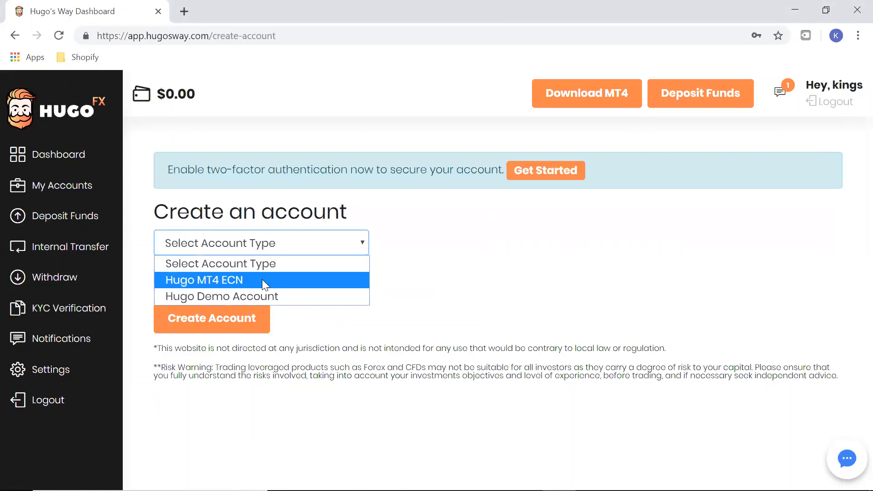
{"action": "left_click", "coordinate": [221, 281]}
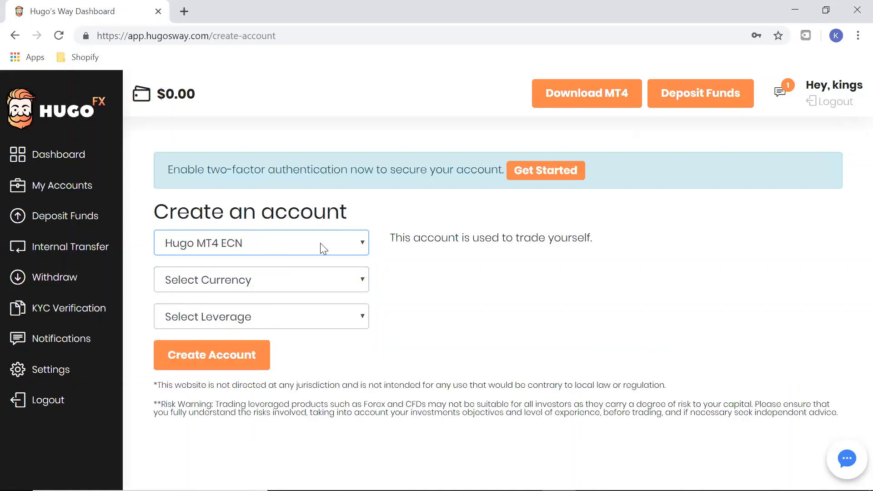
{"action": "left_click", "coordinate": [261, 243]}
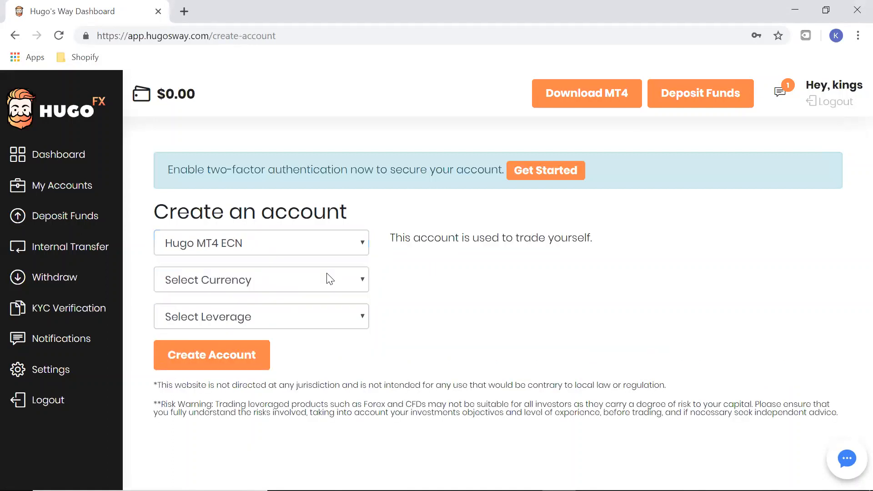
{"action": "left_click", "coordinate": [261, 280]}
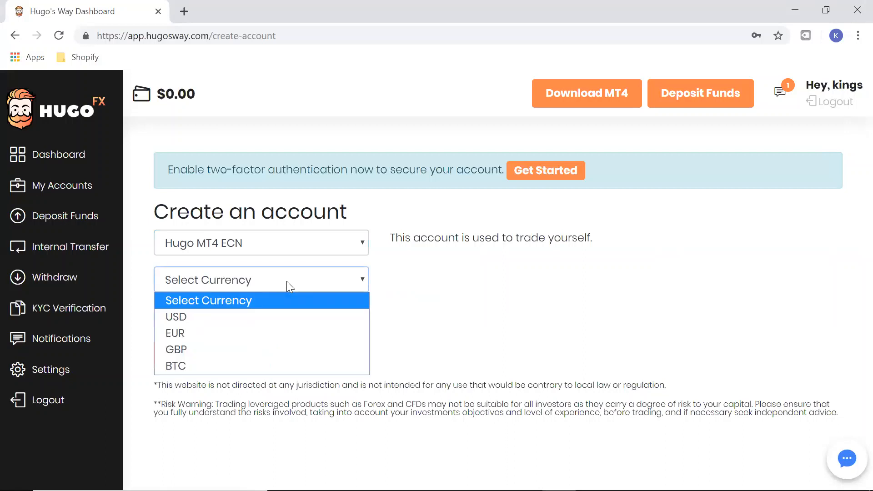
{"action": "mouse_move", "coordinate": [277, 317]}
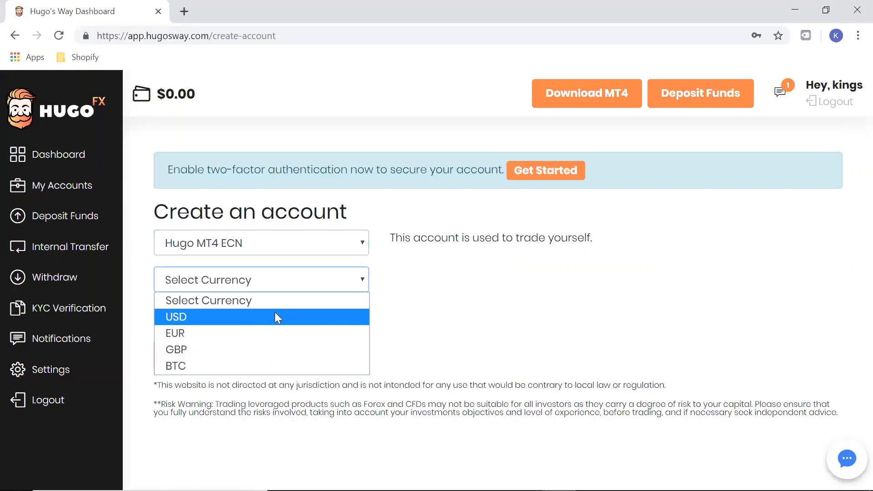
{"action": "mouse_move", "coordinate": [253, 377]}
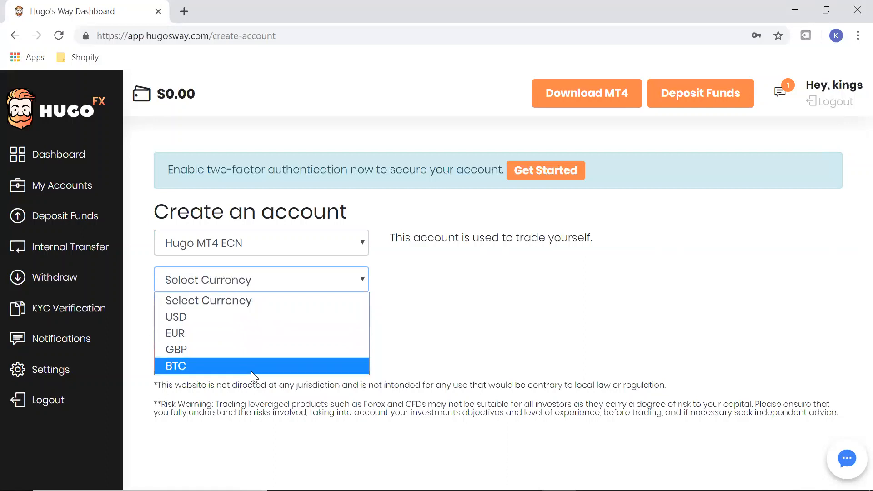
{"action": "left_click", "coordinate": [175, 316]}
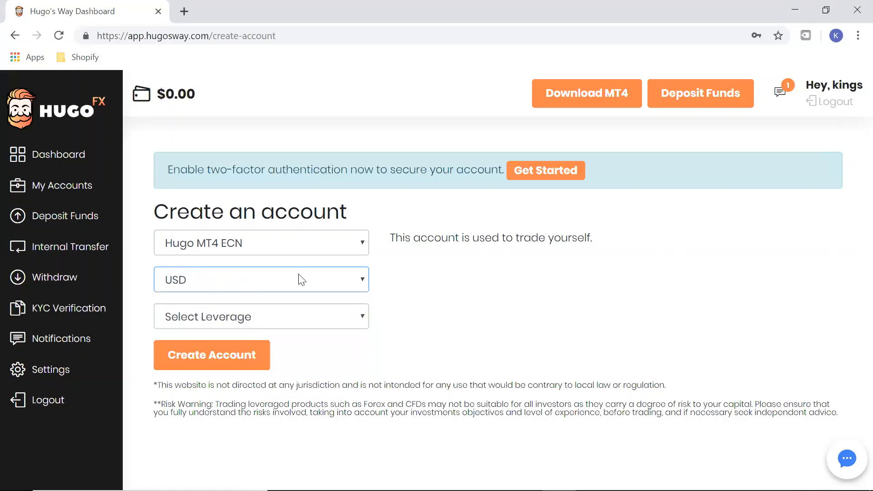
{"action": "mouse_move", "coordinate": [54, 239]}
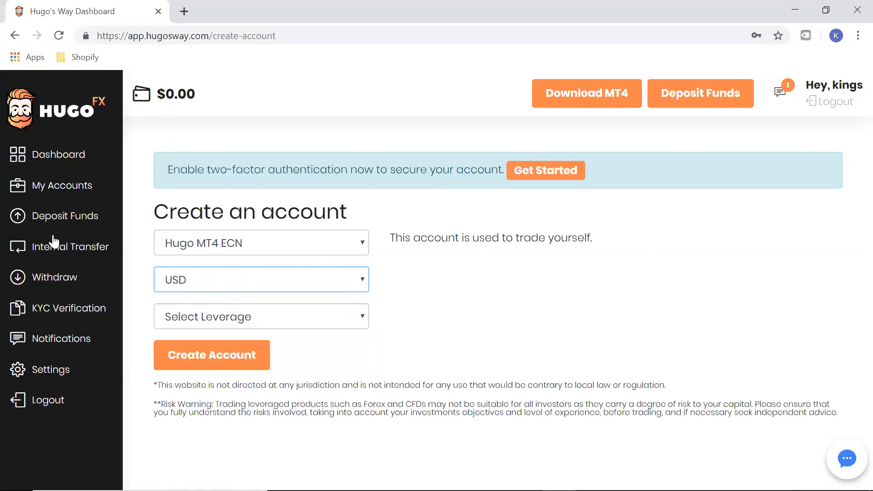
Choose 500 as the leverage for the new account
{"action": "left_click", "coordinate": [261, 317]}
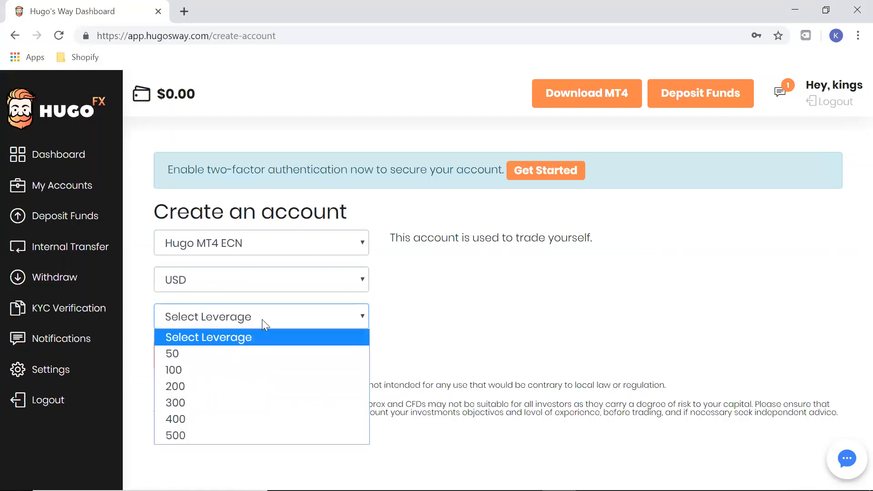
{"action": "mouse_move", "coordinate": [240, 357]}
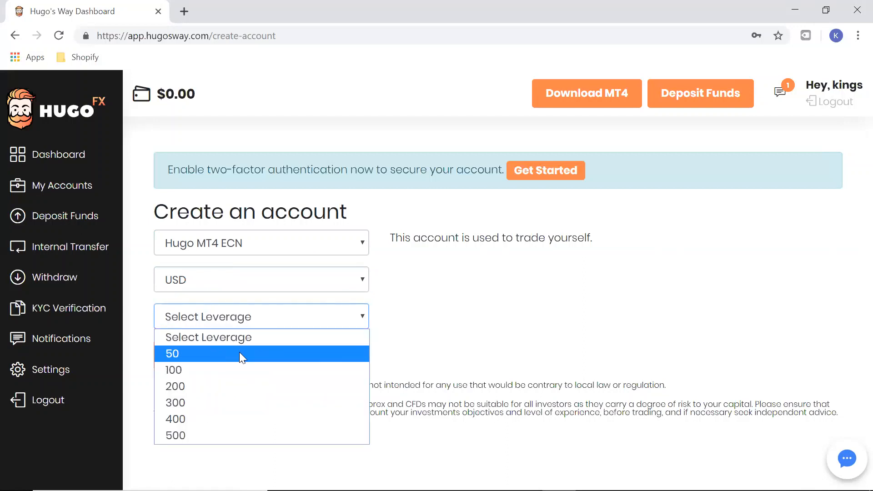
{"action": "mouse_move", "coordinate": [288, 347]}
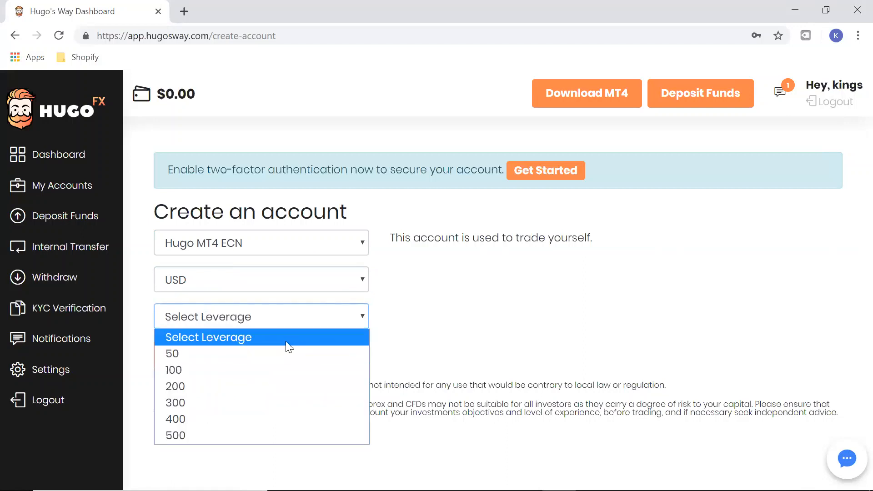
{"action": "mouse_move", "coordinate": [280, 360]}
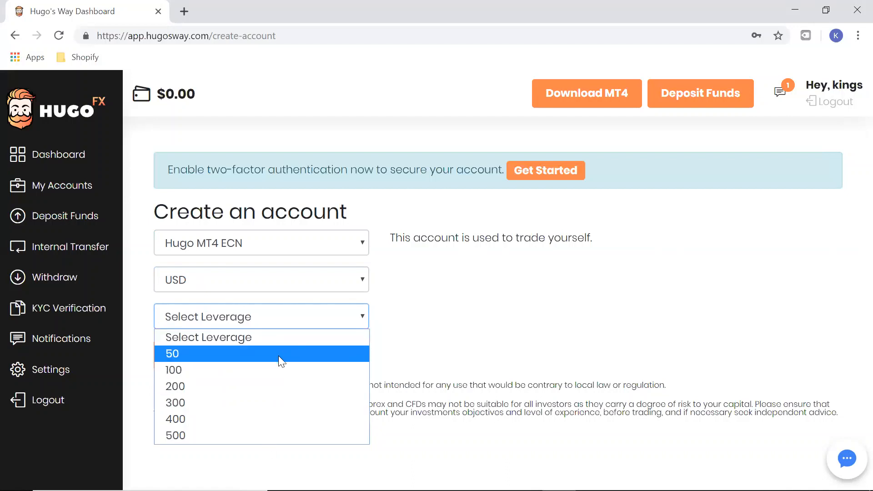
{"action": "mouse_move", "coordinate": [286, 341]}
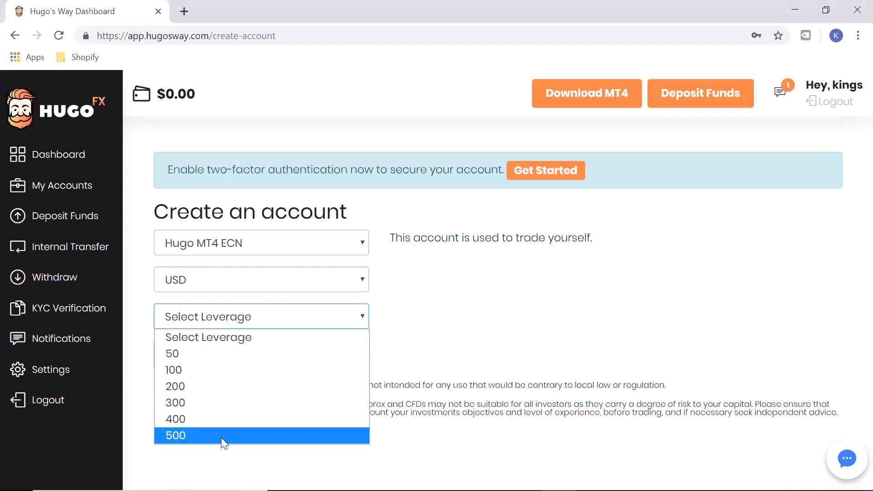
{"action": "left_click", "coordinate": [175, 435]}
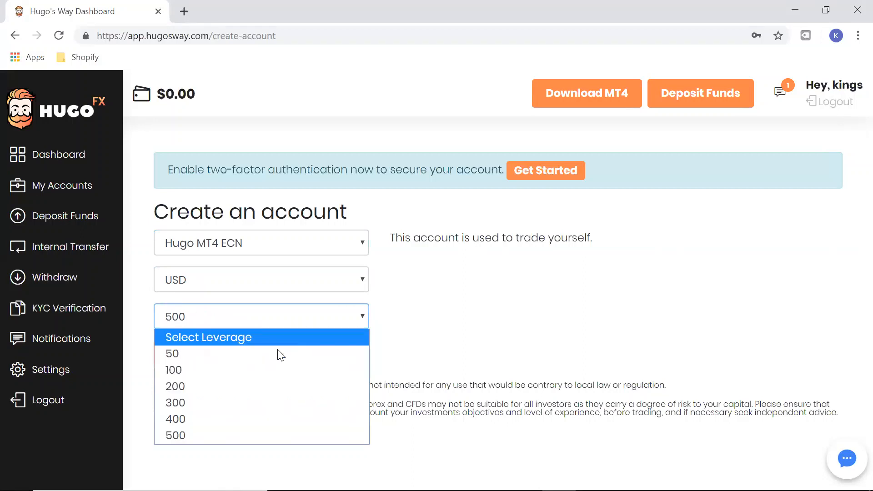
{"action": "mouse_move", "coordinate": [255, 437]}
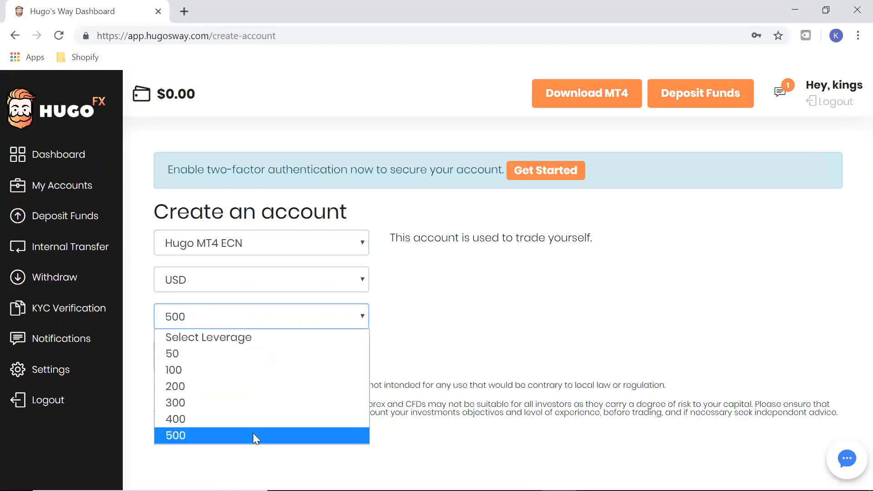
{"action": "left_click", "coordinate": [174, 435]}
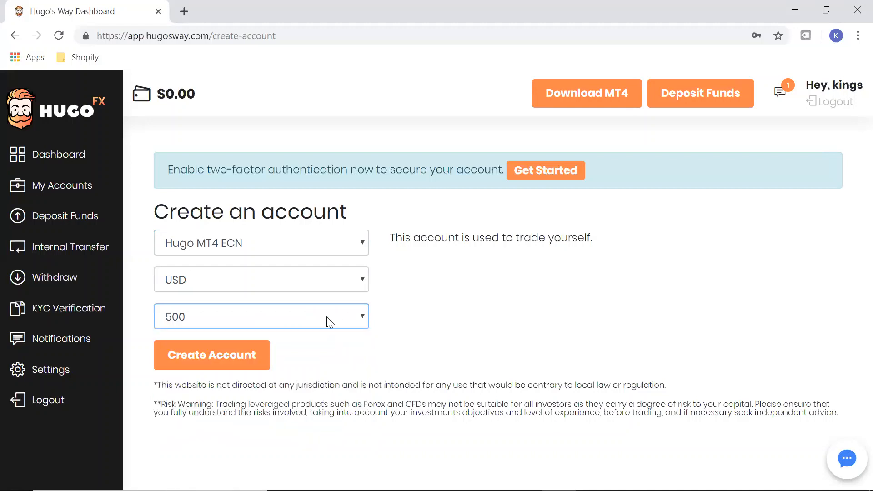
{"action": "left_click", "coordinate": [261, 316]}
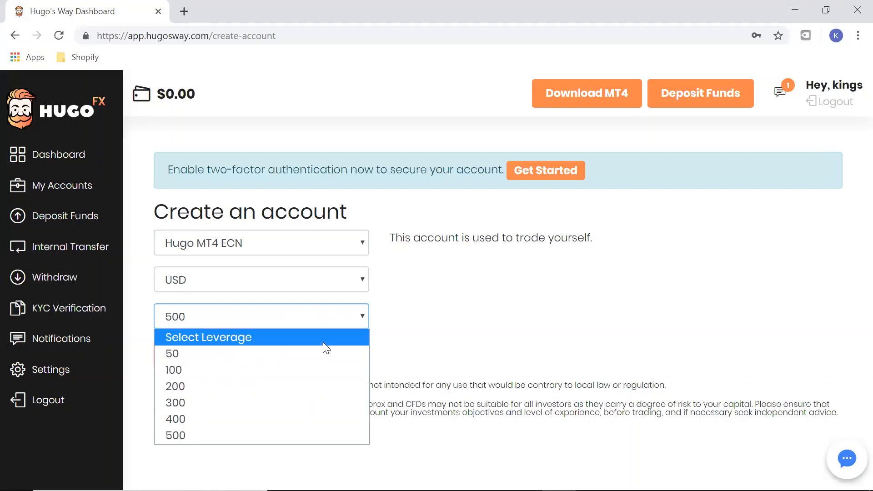
{"action": "mouse_move", "coordinate": [313, 437]}
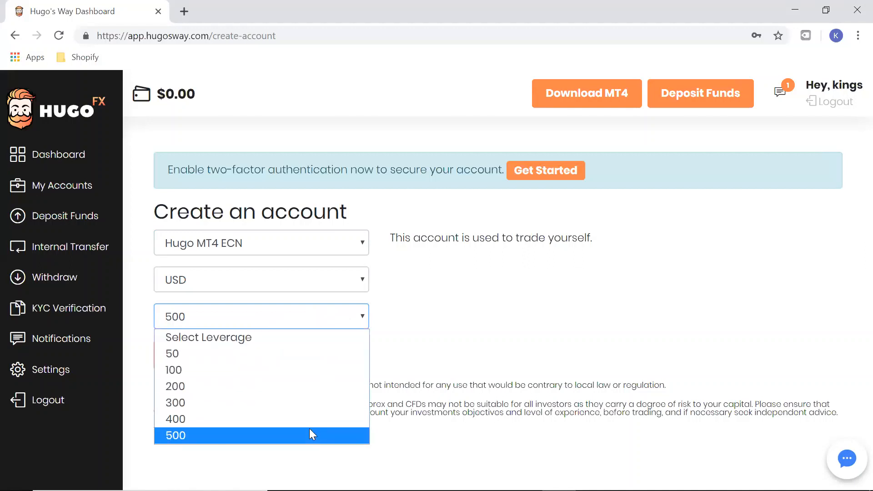
{"action": "left_click", "coordinate": [175, 435]}
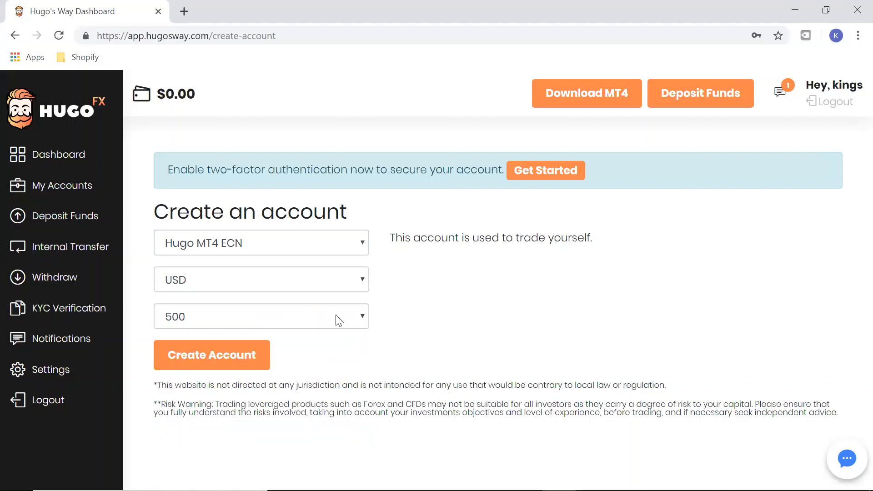
Change the leverage to 50, then reconsider the leverage choices
{"action": "left_click", "coordinate": [260, 316]}
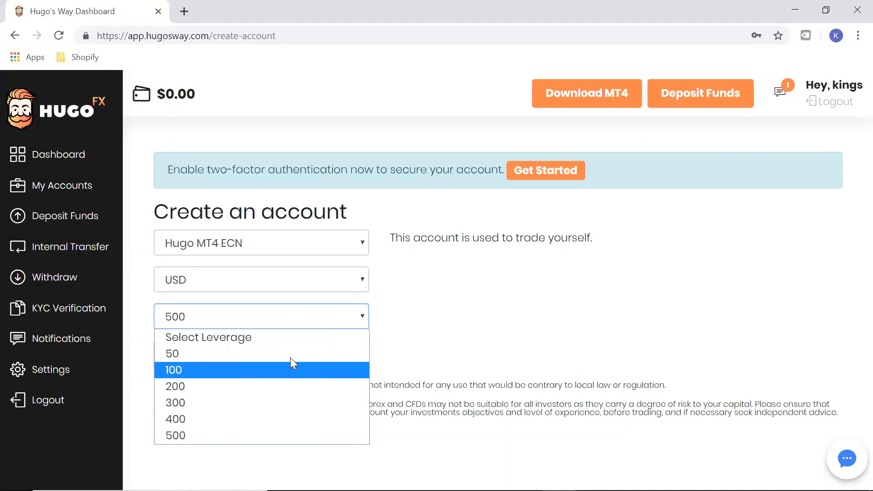
{"action": "mouse_move", "coordinate": [261, 440]}
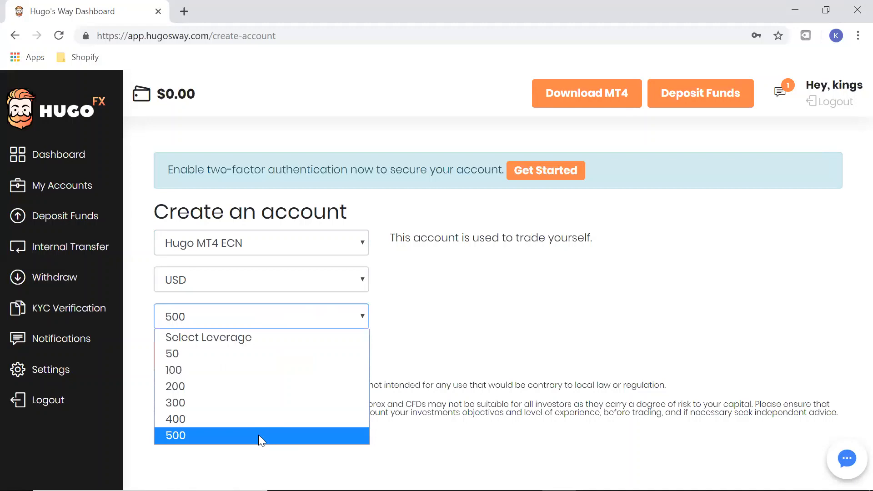
{"action": "mouse_move", "coordinate": [256, 371]}
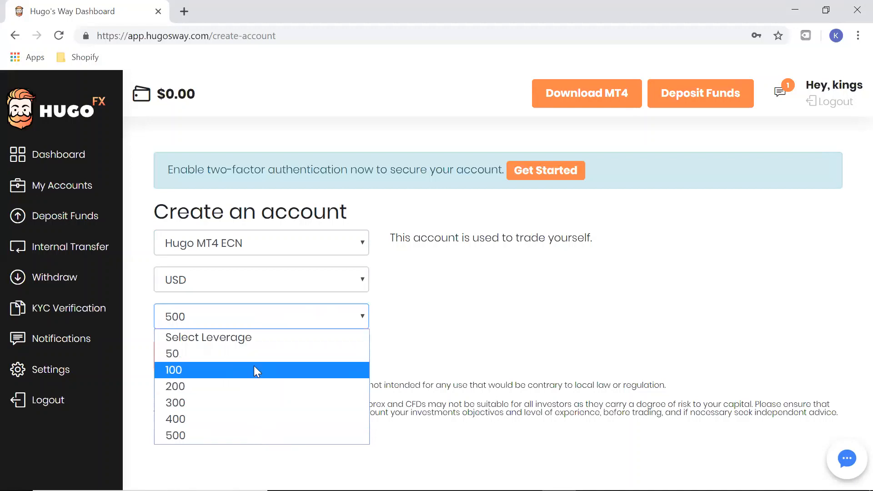
{"action": "left_click", "coordinate": [172, 353]}
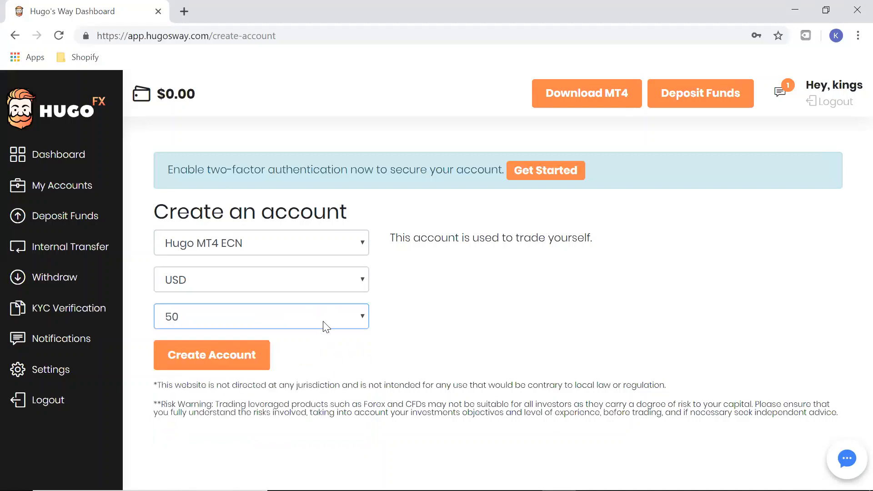
{"action": "mouse_move", "coordinate": [347, 319]}
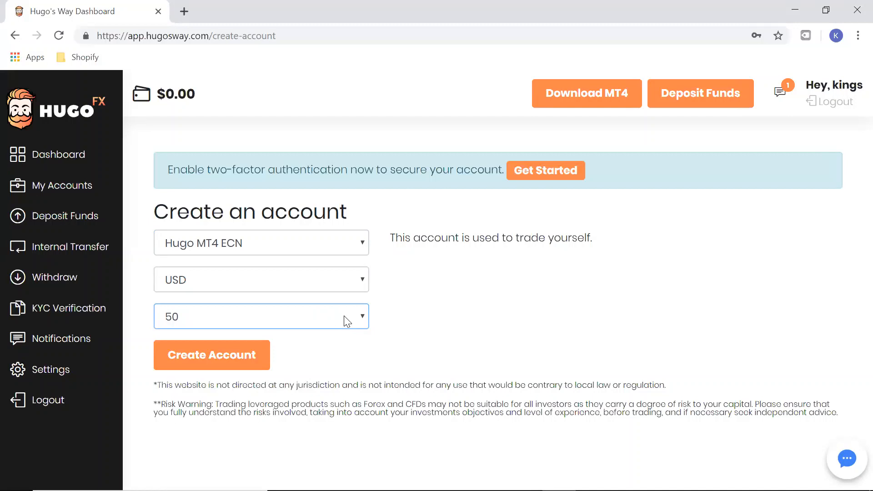
{"action": "left_click", "coordinate": [261, 317]}
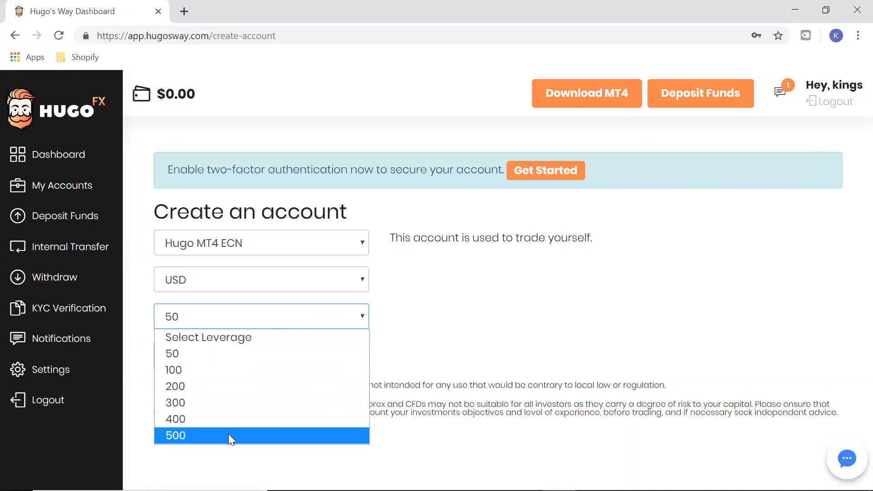
Set leverage back to 500 and create the Hugo MT4 ECN USD account
{"action": "left_click", "coordinate": [175, 434]}
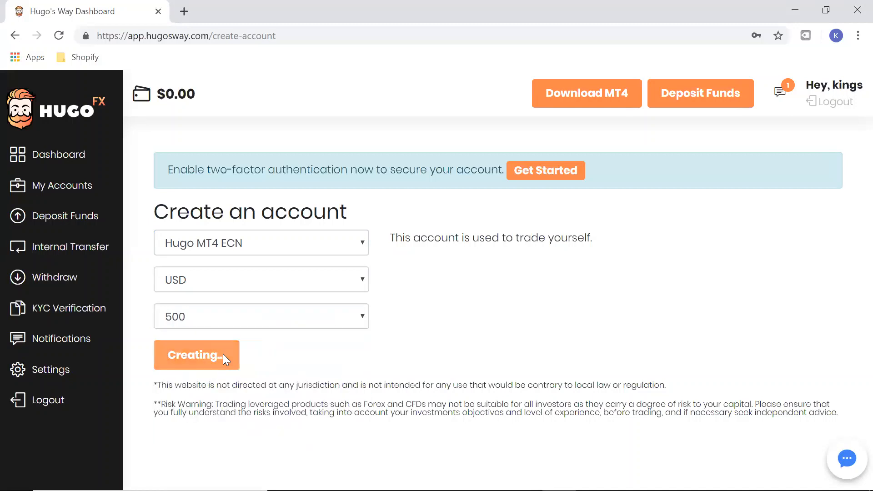
{"action": "left_click", "coordinate": [197, 355]}
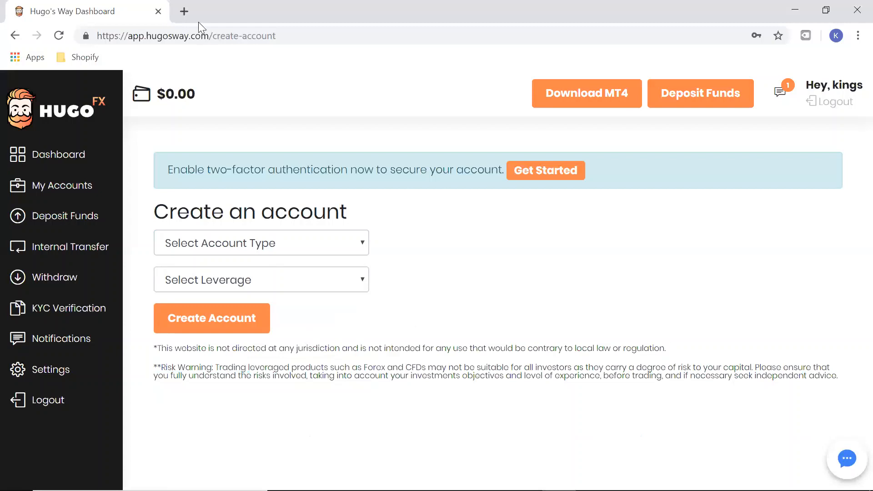
{"action": "mouse_move", "coordinate": [369, 140]}
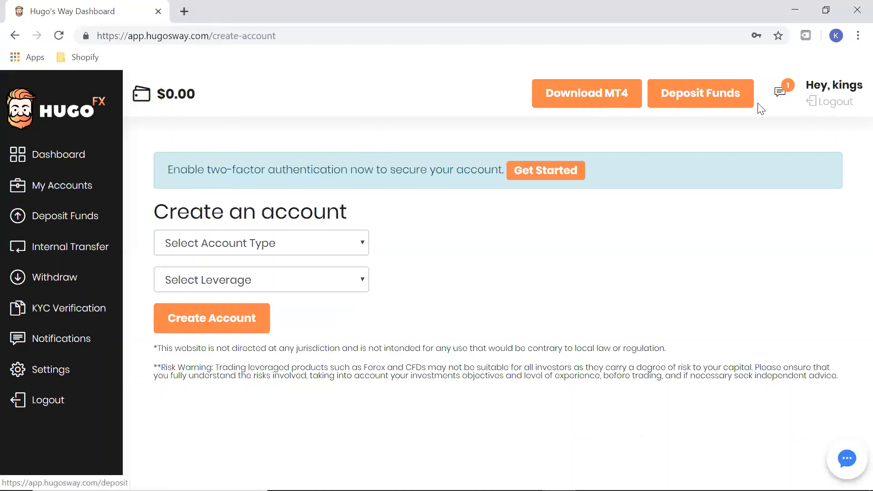
{"action": "mouse_move", "coordinate": [678, 180]}
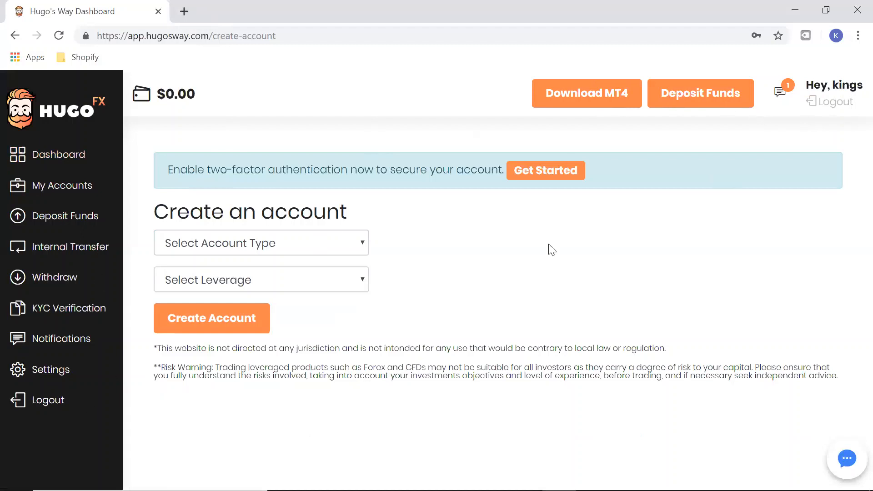
{"action": "mouse_move", "coordinate": [427, 229]}
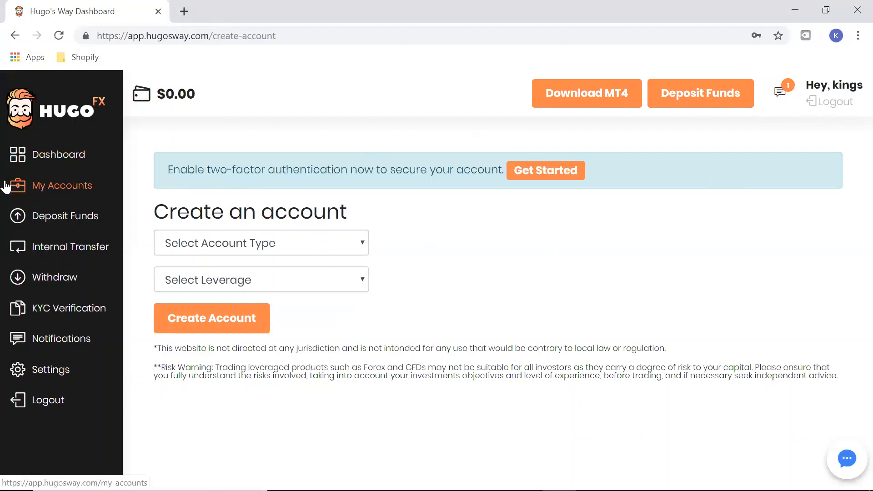
Return to My Accounts and select the new Hugo MT4 ECN account number
{"action": "left_click", "coordinate": [62, 186]}
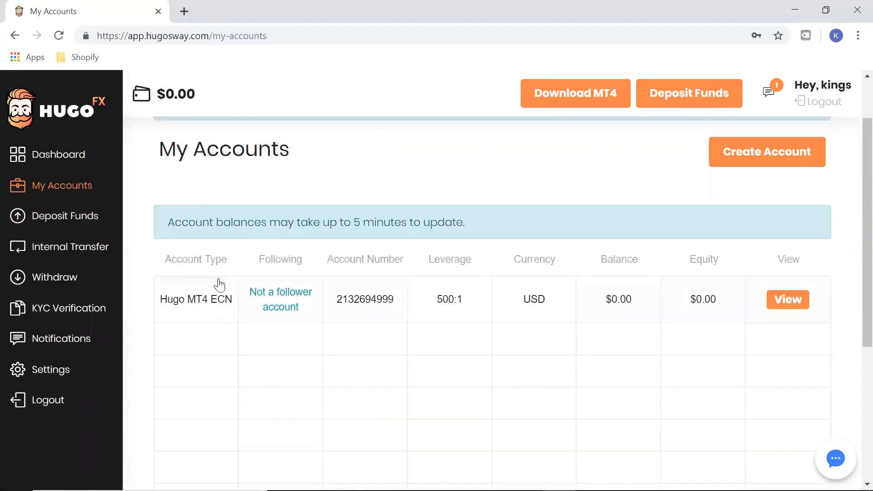
{"action": "mouse_move", "coordinate": [813, 317]}
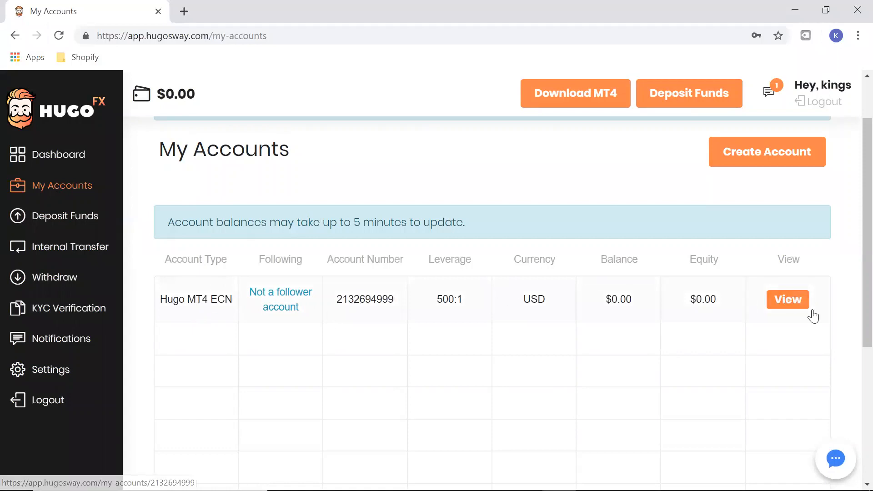
{"action": "mouse_move", "coordinate": [296, 304]}
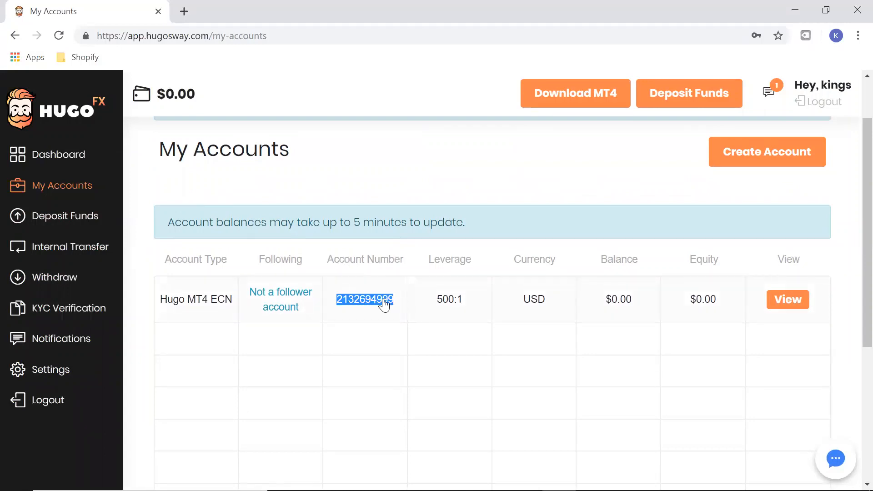
{"action": "left_click", "coordinate": [383, 301]}
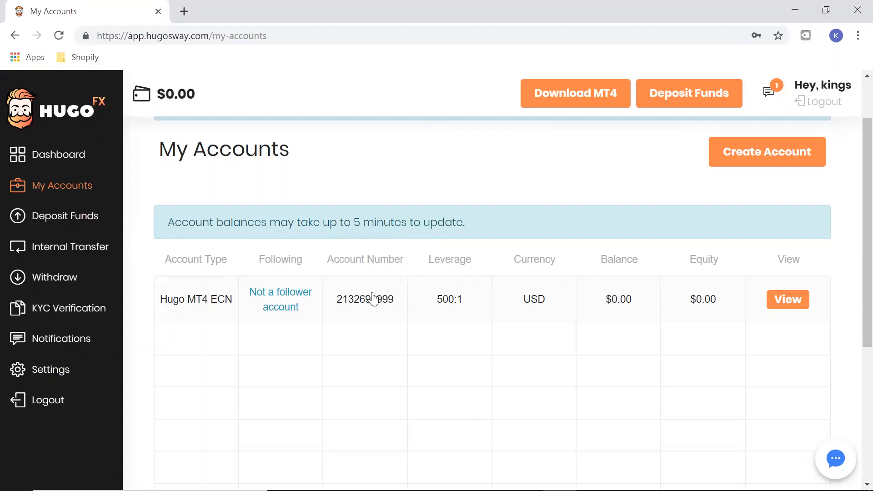
{"action": "mouse_move", "coordinate": [185, 12]}
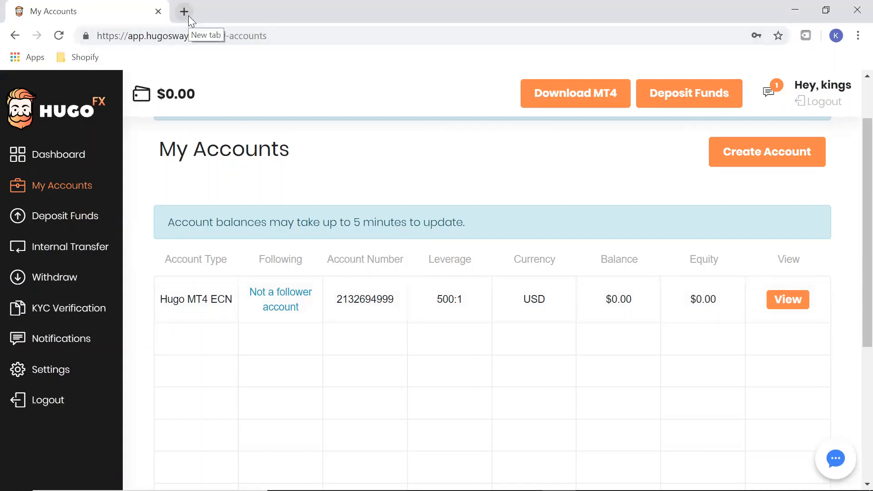
{"action": "mouse_move", "coordinate": [65, 204]}
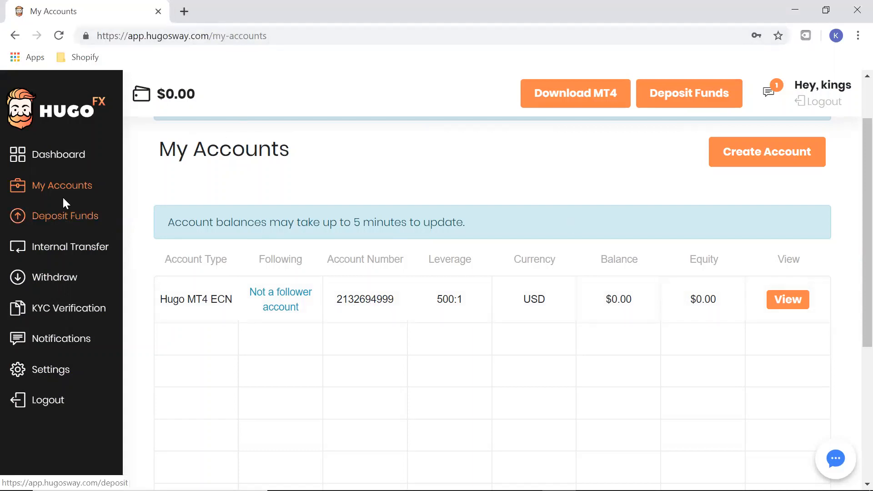
Go to Deposit Funds and choose the USD wallet
{"action": "left_click", "coordinate": [66, 215]}
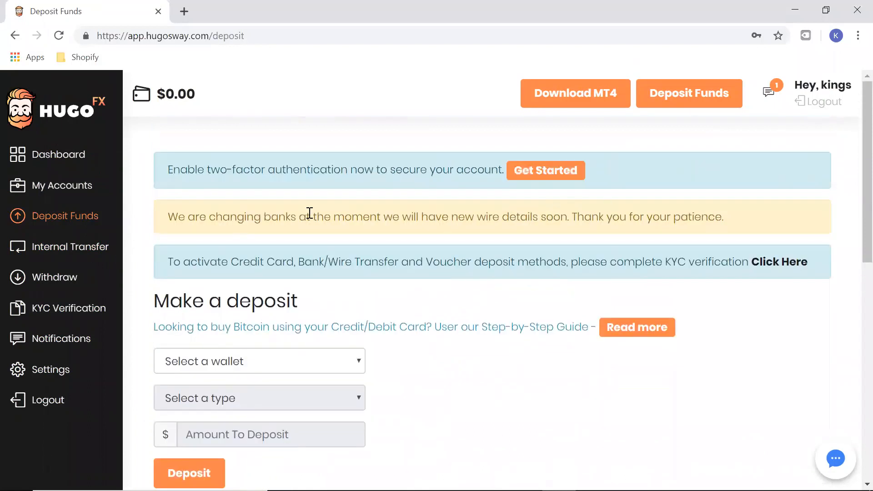
{"action": "scroll", "scroll_direction": "down", "scroll_amount": 3}
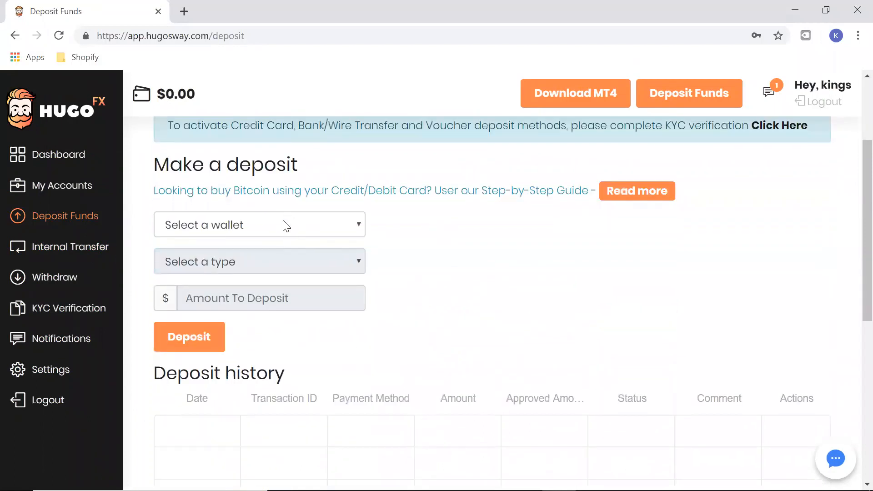
{"action": "left_click", "coordinate": [259, 225]}
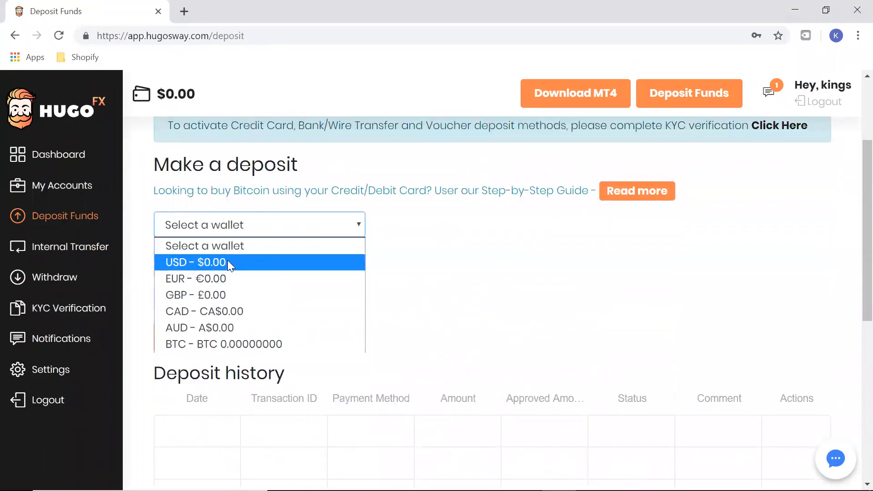
{"action": "left_click", "coordinate": [213, 262]}
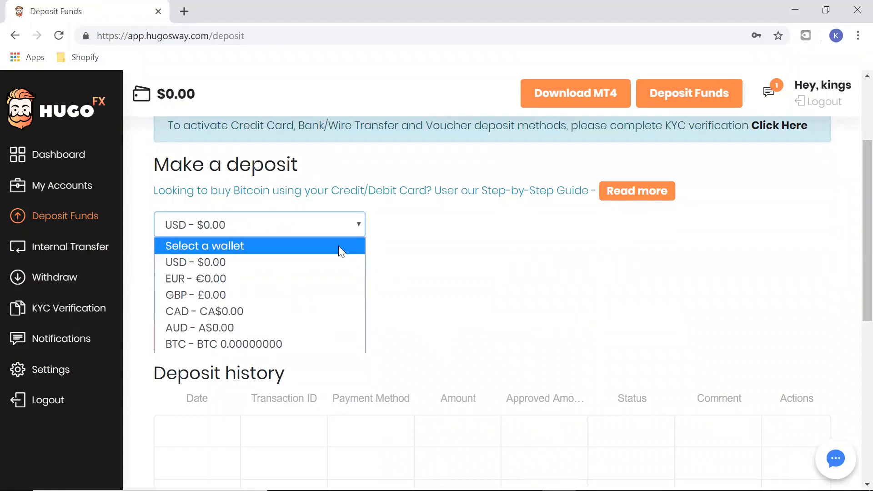
{"action": "mouse_move", "coordinate": [280, 269]}
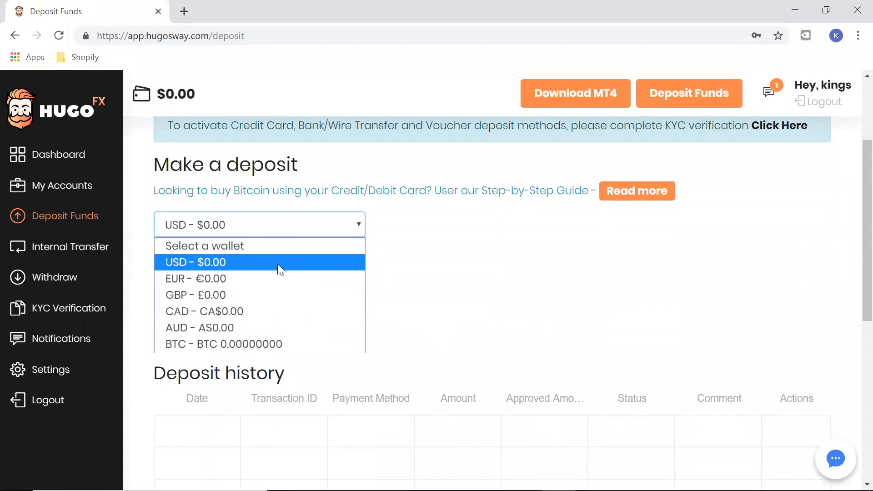
{"action": "mouse_move", "coordinate": [277, 273]}
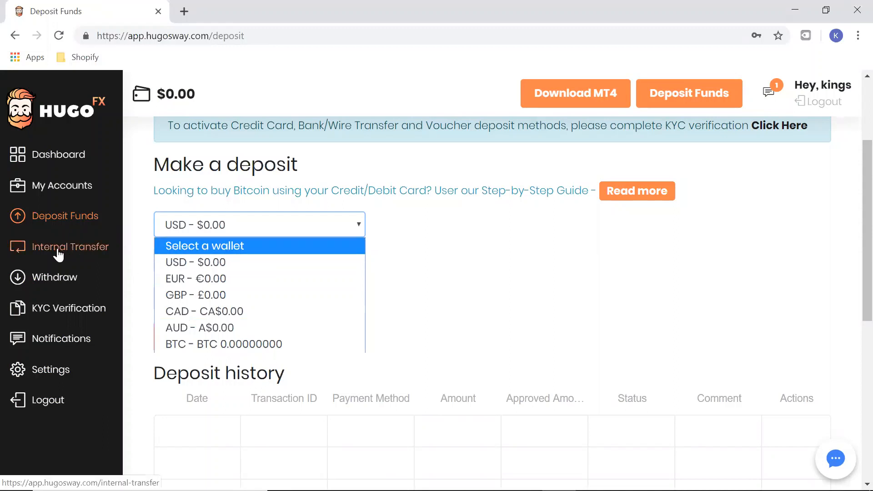
{"action": "left_click", "coordinate": [194, 262]}
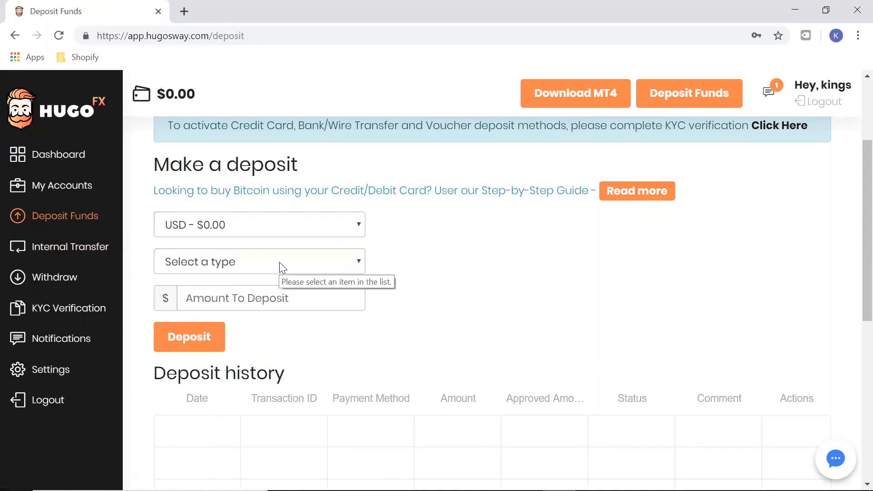
Choose Bitcoin as the deposit type and enter an amount of 1000
{"action": "left_click", "coordinate": [259, 262]}
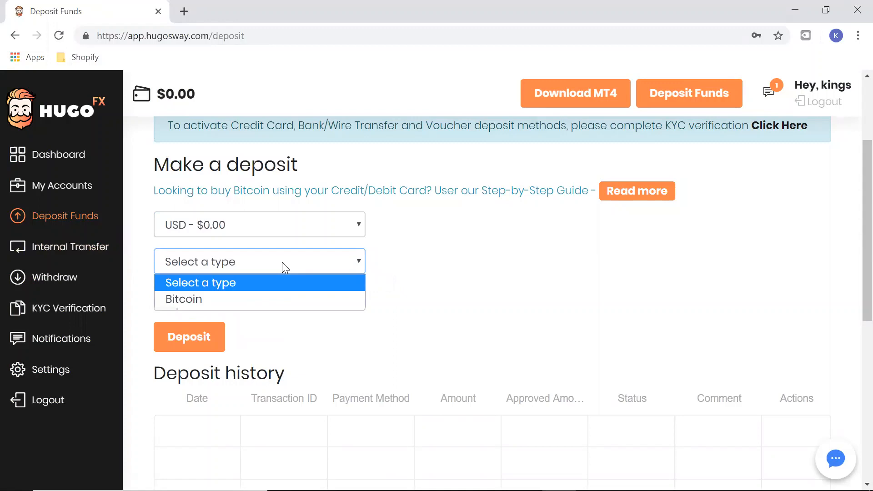
{"action": "mouse_move", "coordinate": [221, 302]}
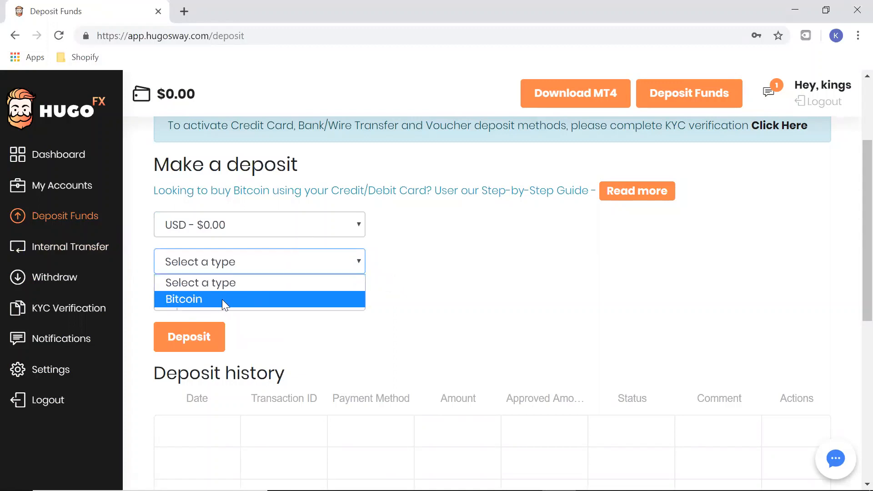
{"action": "left_click", "coordinate": [184, 300]}
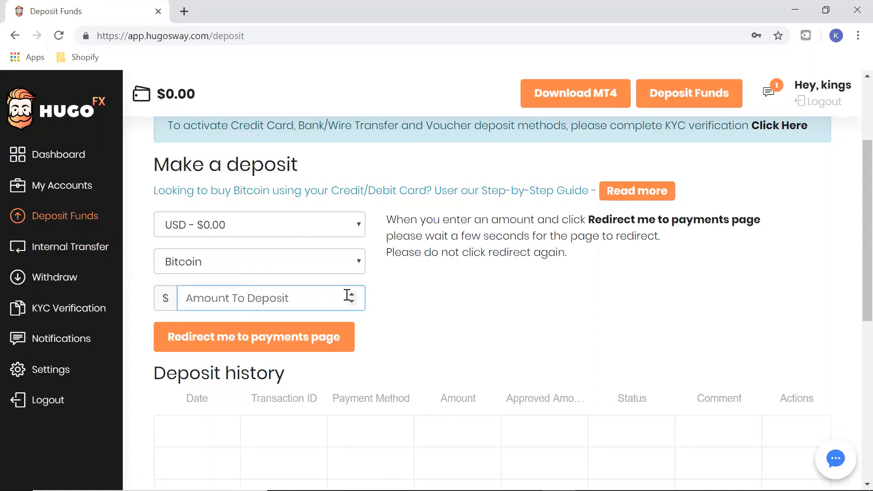
{"action": "left_click", "coordinate": [261, 297]}
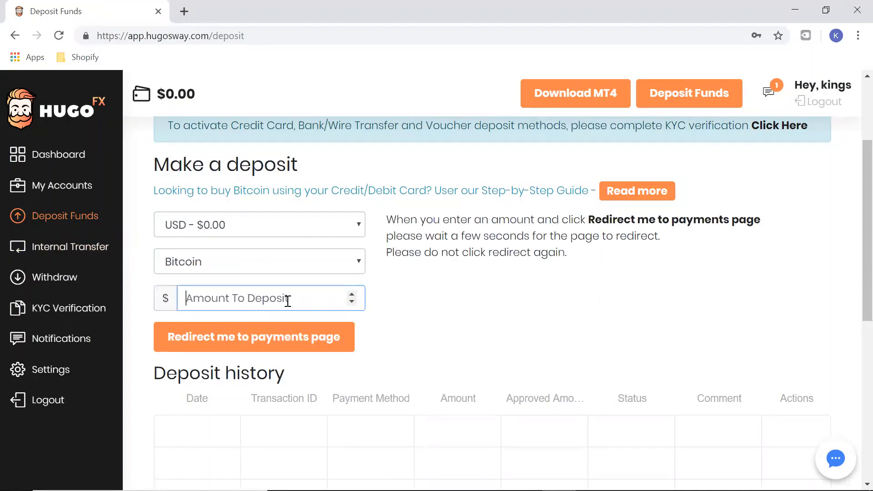
{"action": "type", "text": "1000"}
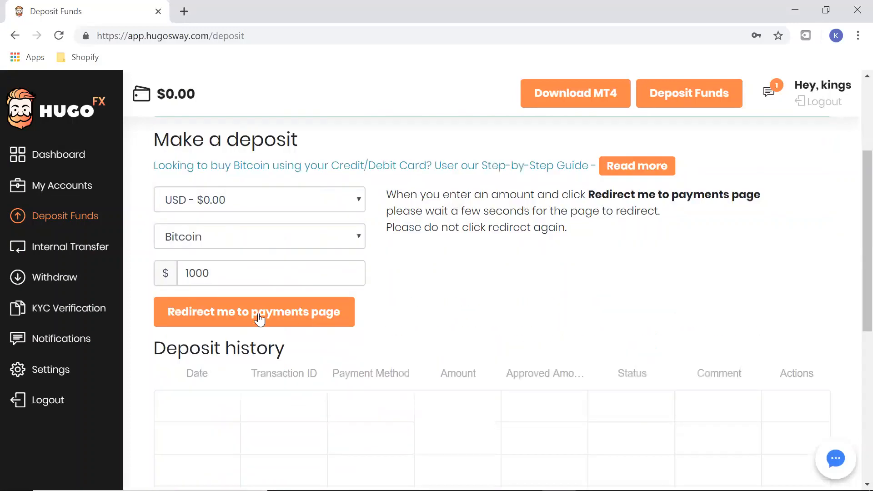
Proceed to the Bitcoin payment page and select the BTC amount to send
{"action": "left_click", "coordinate": [253, 312]}
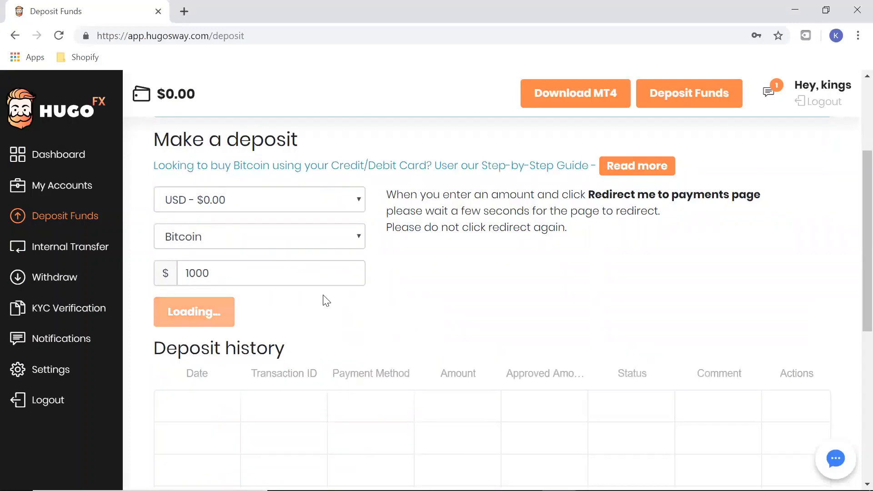
{"action": "left_click", "coordinate": [194, 312]}
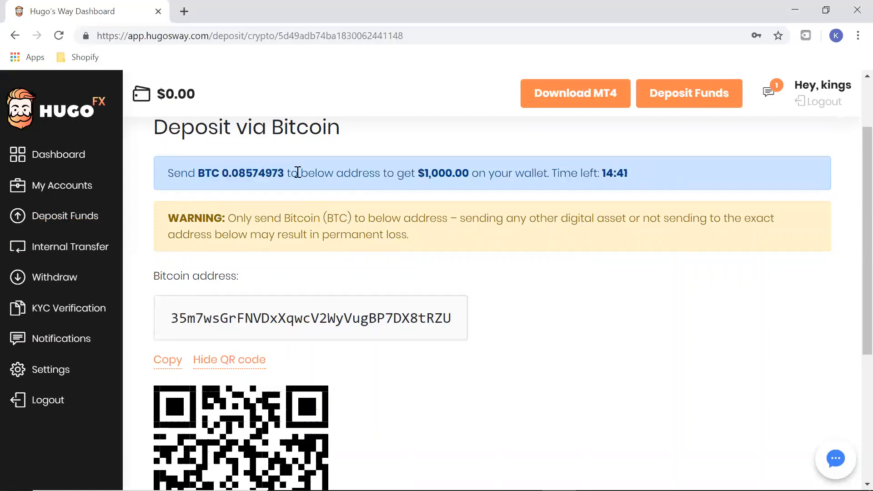
{"action": "double_click", "coordinate": [311, 318]}
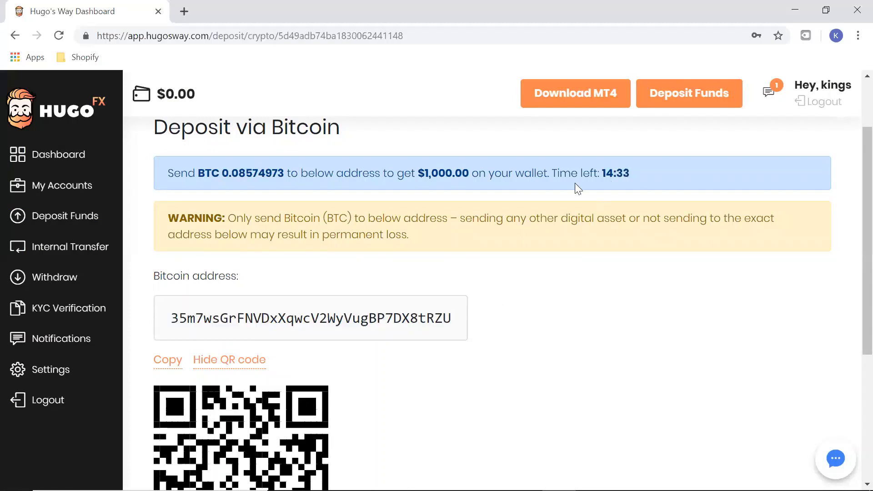
{"action": "mouse_move", "coordinate": [62, 244]}
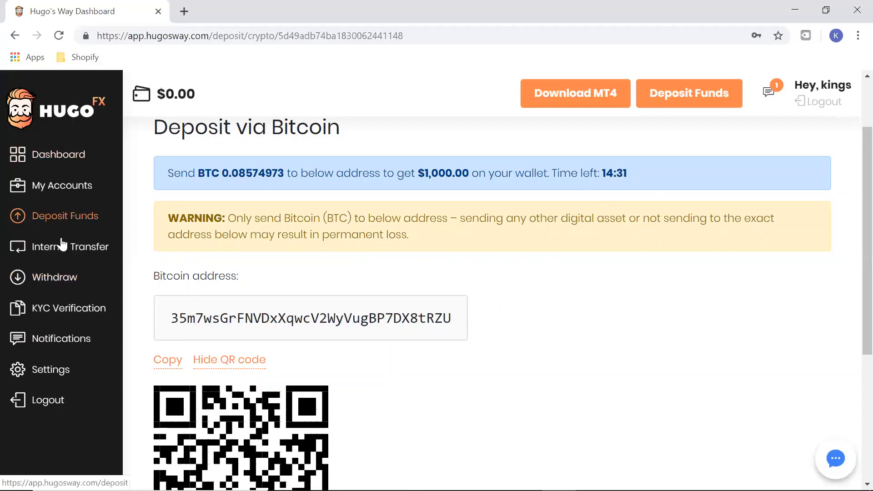
{"action": "left_click", "coordinate": [70, 246]}
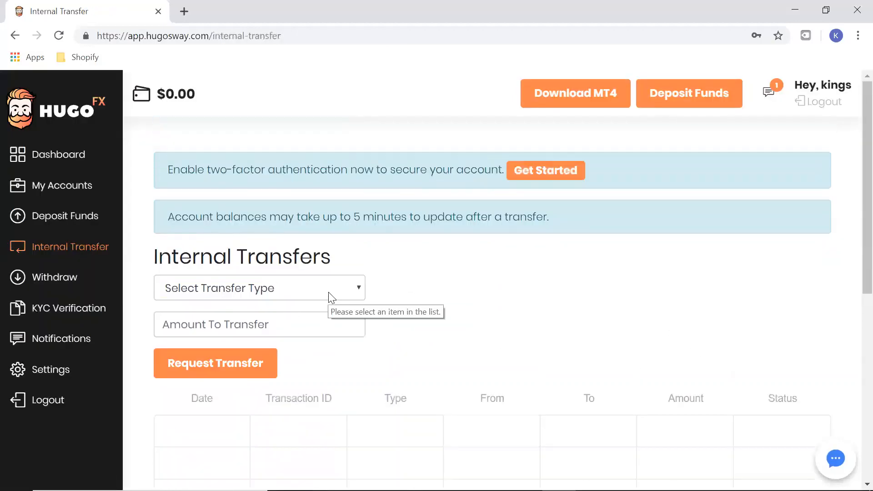
{"action": "mouse_move", "coordinate": [78, 226]}
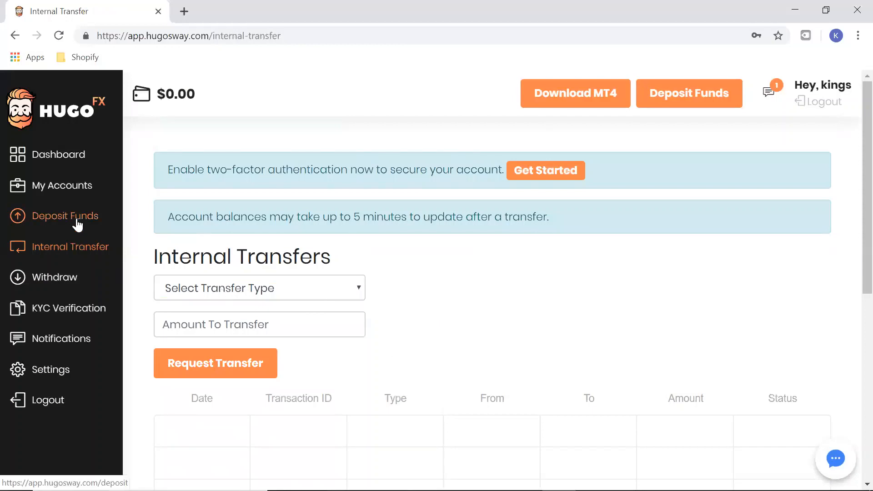
{"action": "left_click", "coordinate": [66, 216]}
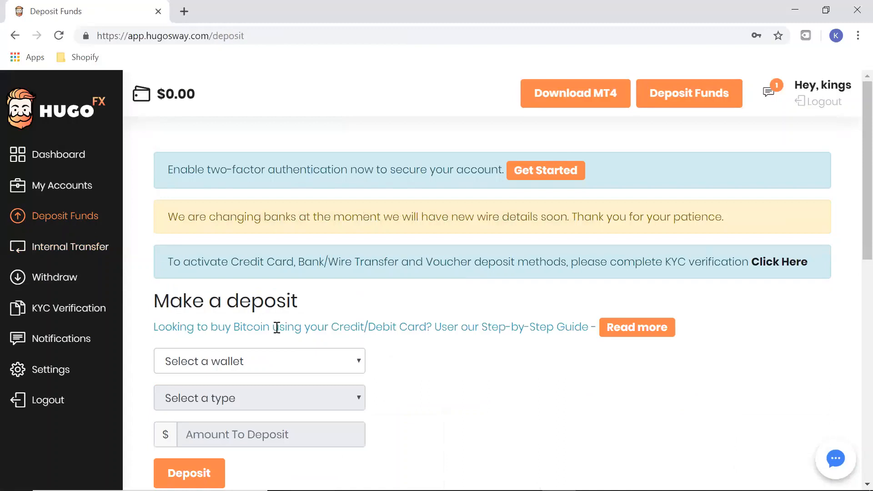
{"action": "mouse_move", "coordinate": [140, 255]}
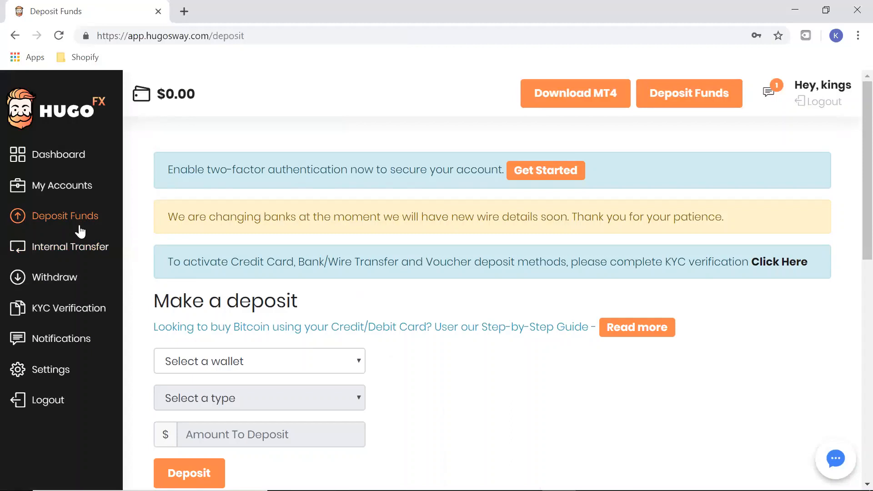
{"action": "left_click", "coordinate": [70, 247]}
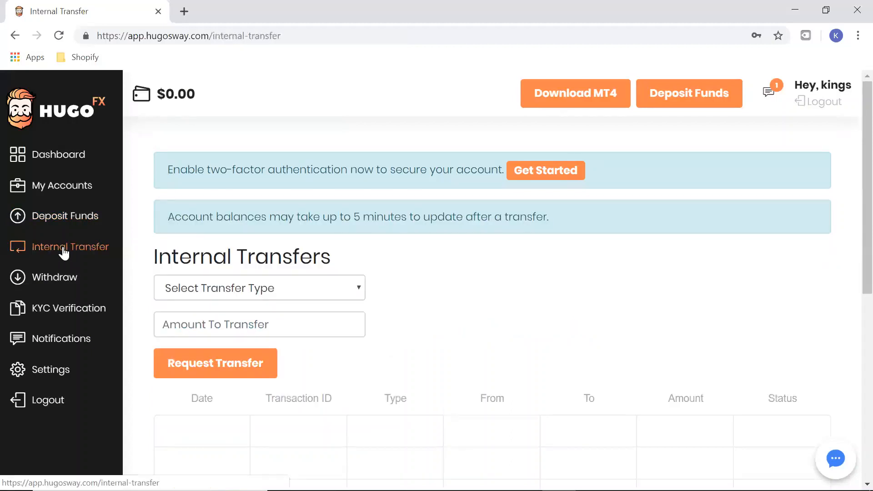
{"action": "mouse_move", "coordinate": [148, 253]}
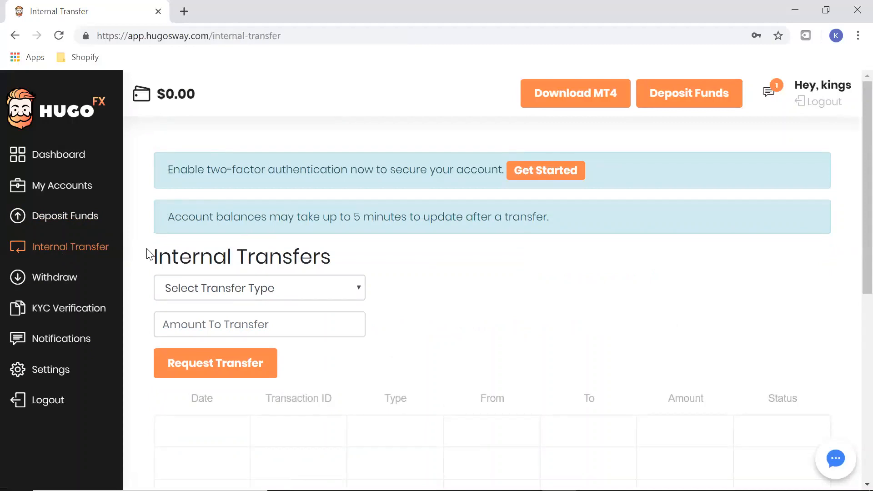
Set up a 1000 Wallet to MT4 transfer from the USD wallet to the MT4 ECN account
{"action": "scroll", "scroll_direction": "down", "scroll_amount": 3}
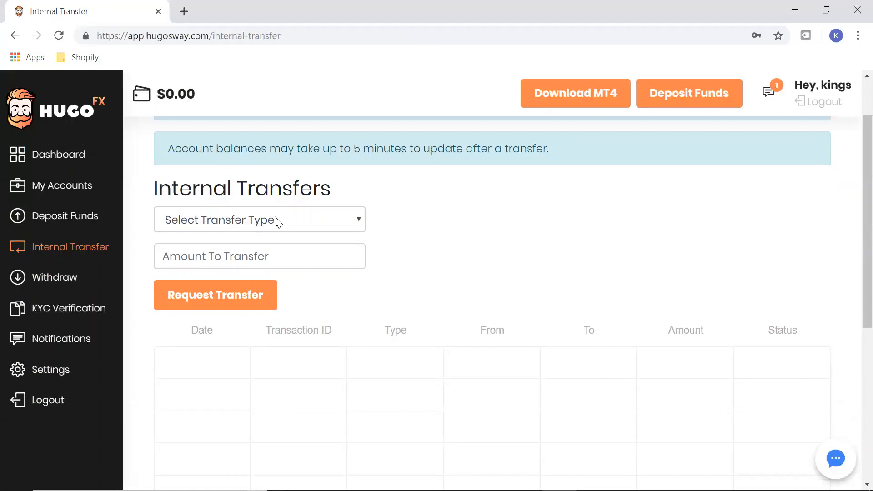
{"action": "left_click", "coordinate": [260, 219]}
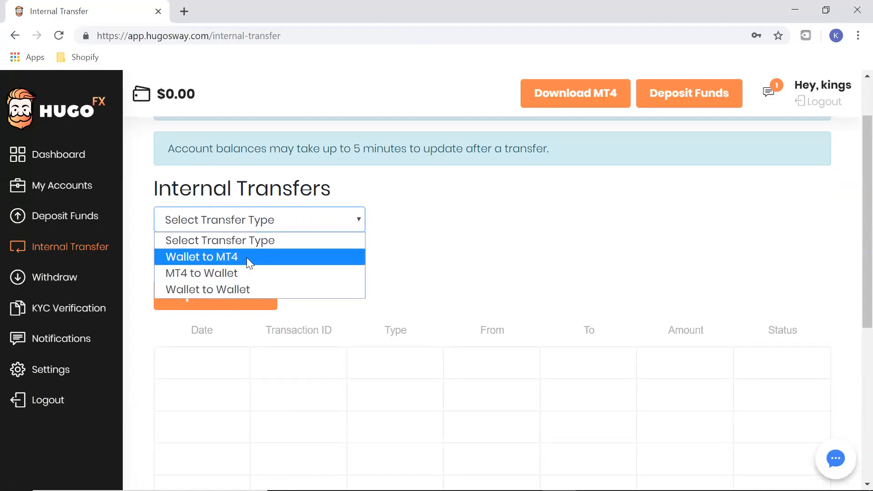
{"action": "left_click", "coordinate": [202, 257]}
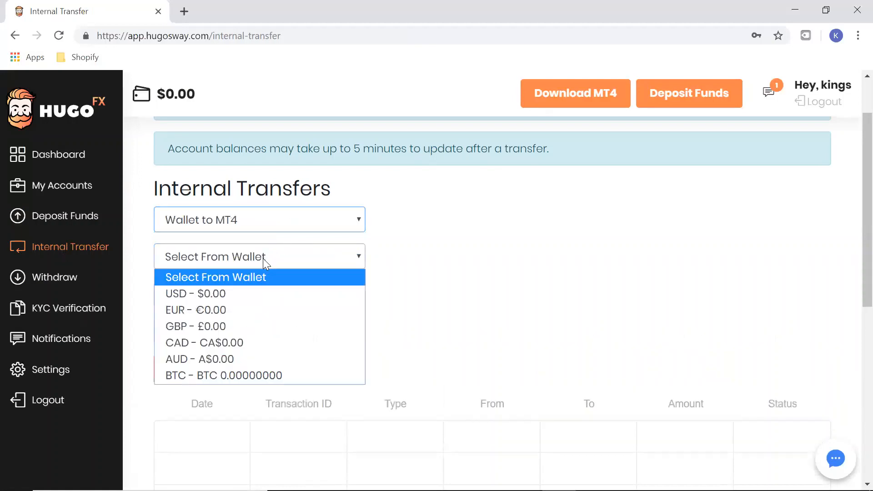
{"action": "mouse_move", "coordinate": [210, 296]}
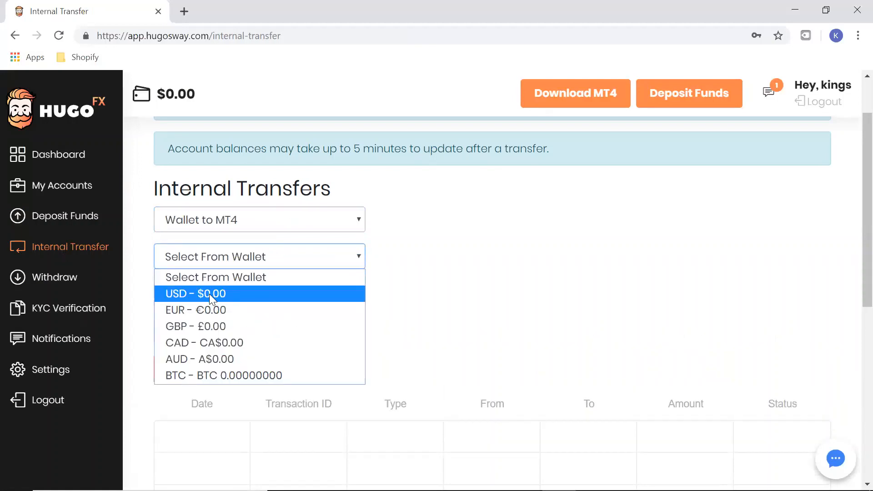
{"action": "left_click", "coordinate": [208, 292]}
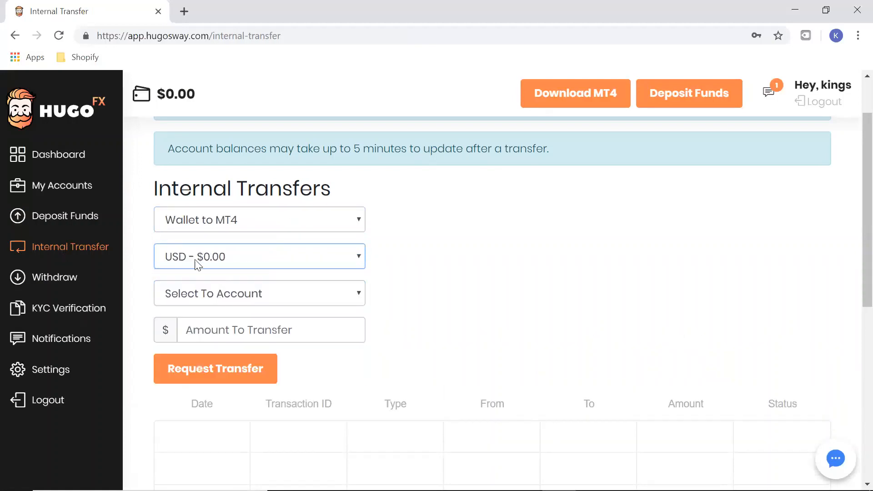
{"action": "mouse_move", "coordinate": [273, 264]}
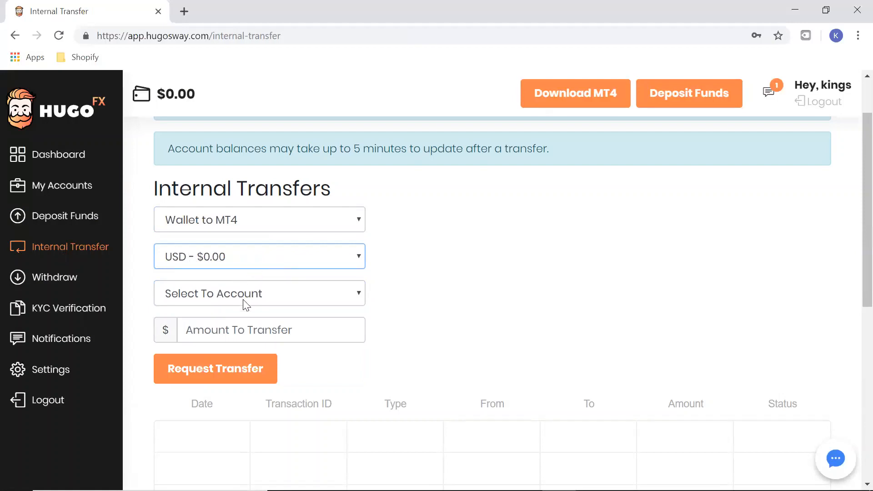
{"action": "left_click", "coordinate": [259, 293]}
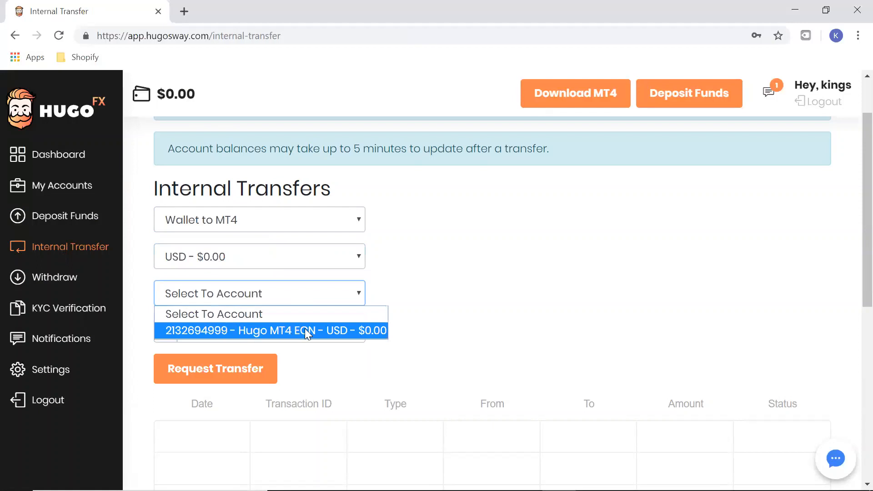
{"action": "left_click", "coordinate": [273, 331]}
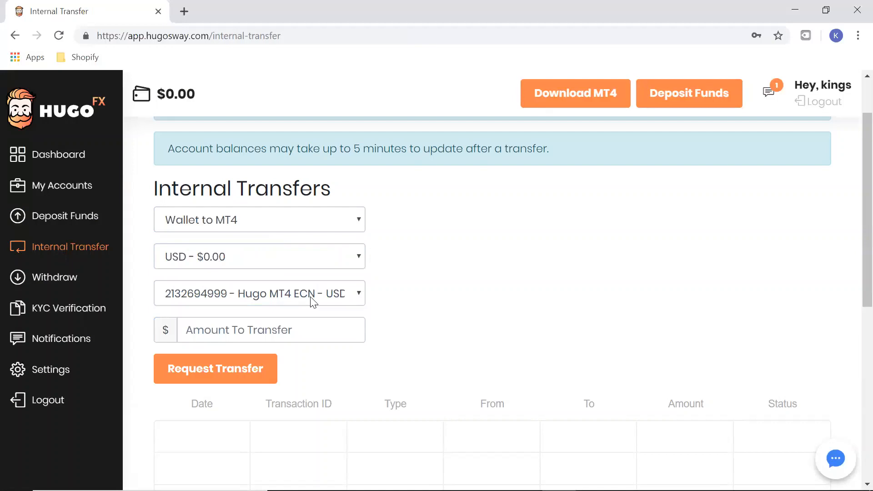
{"action": "mouse_move", "coordinate": [401, 300]}
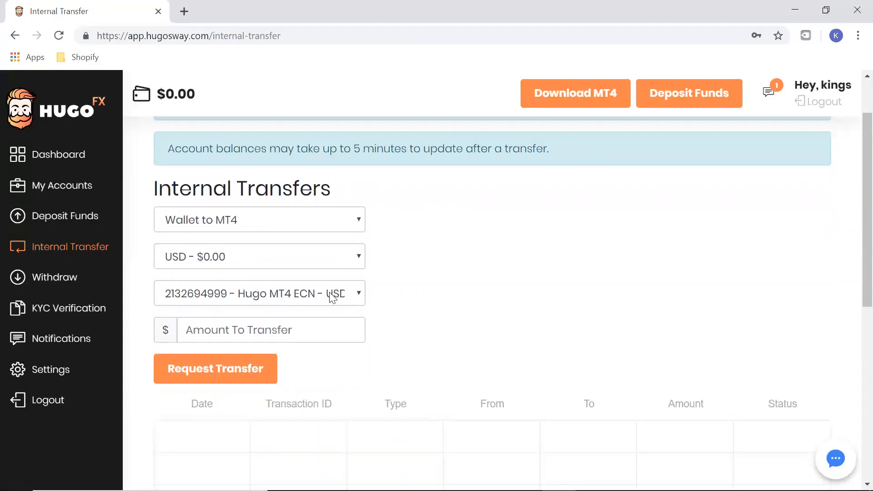
{"action": "type", "text": "1000"}
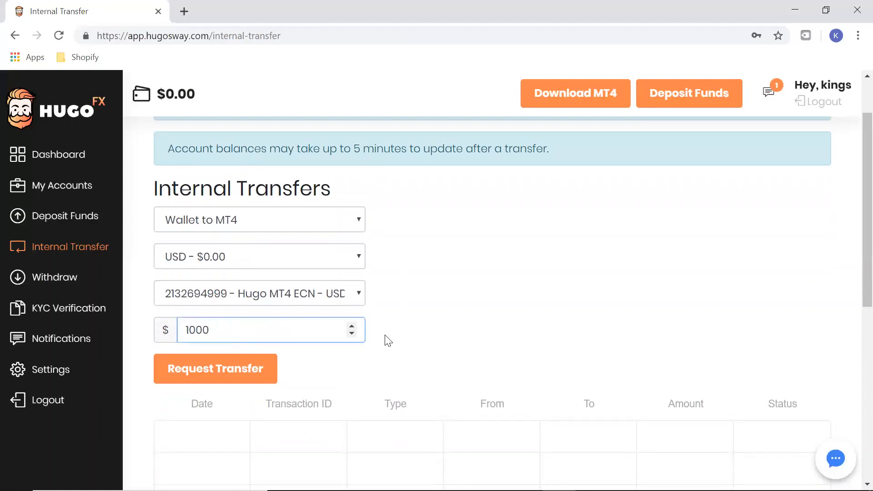
After the not-enough-funds message, switch the transfer type to MT4 to Wallet
{"action": "left_click", "coordinate": [261, 256]}
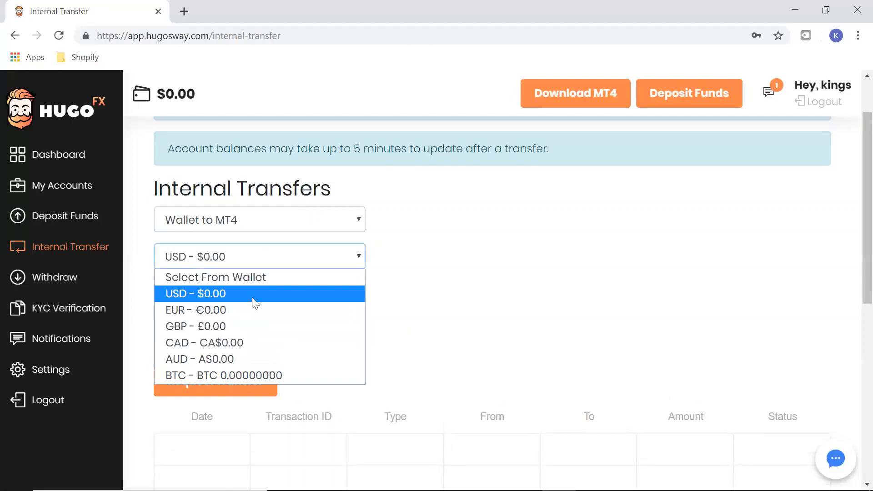
{"action": "left_click", "coordinate": [213, 294]}
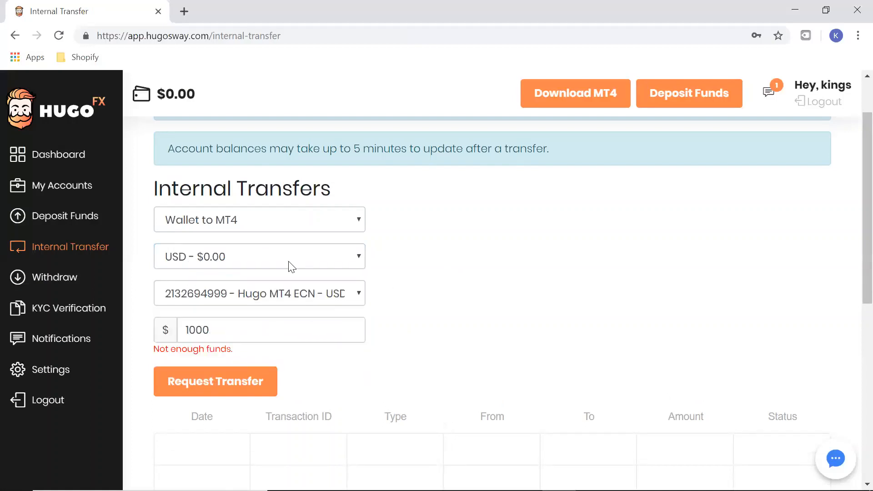
{"action": "left_click", "coordinate": [259, 219]}
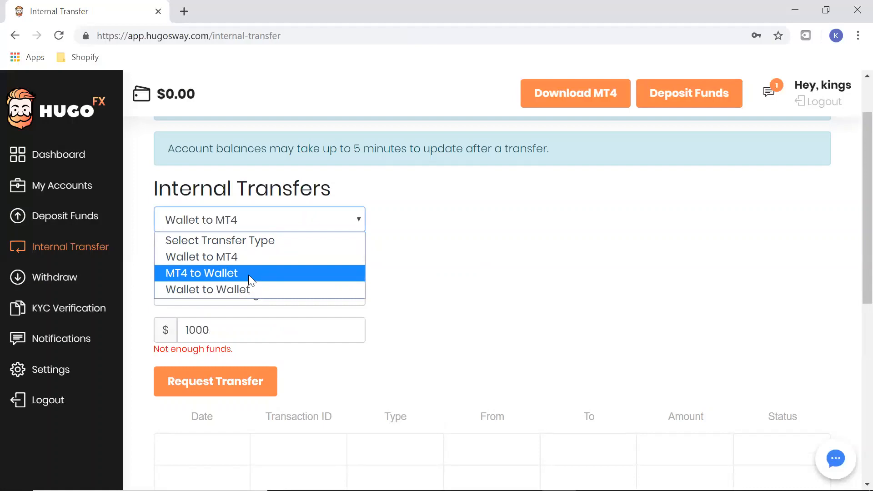
{"action": "left_click", "coordinate": [201, 273]}
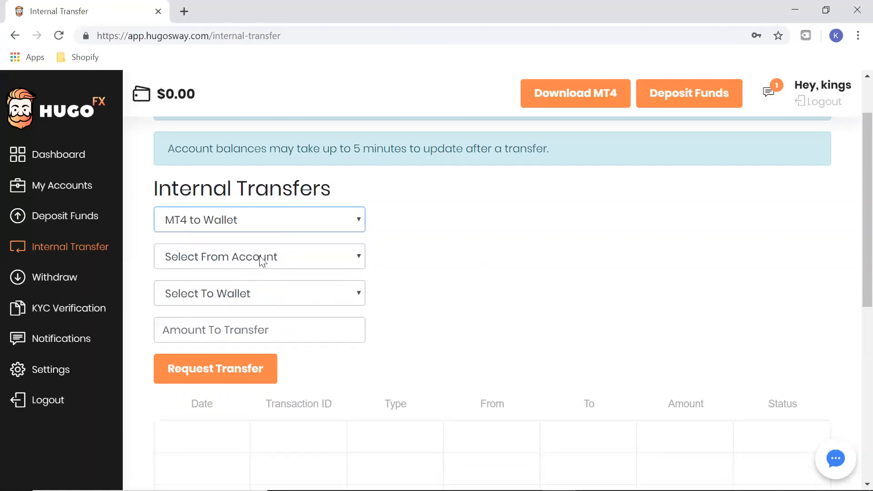
{"action": "left_click", "coordinate": [260, 256]}
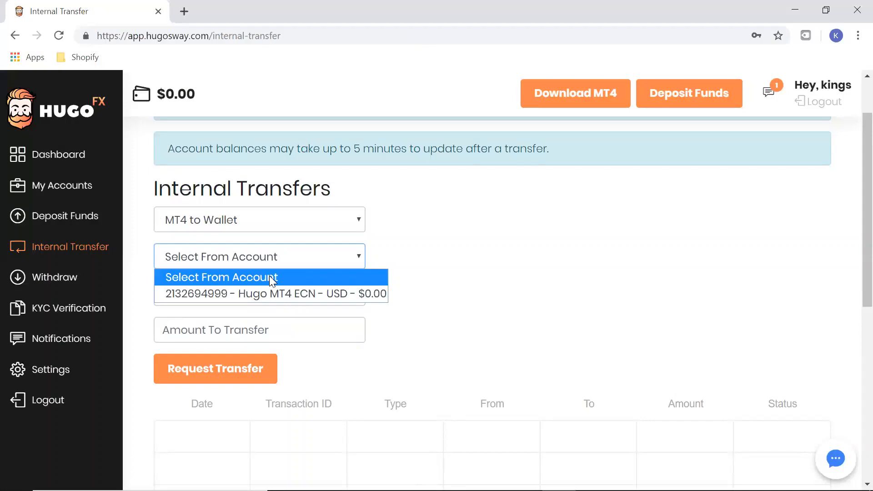
{"action": "left_click", "coordinate": [221, 278]}
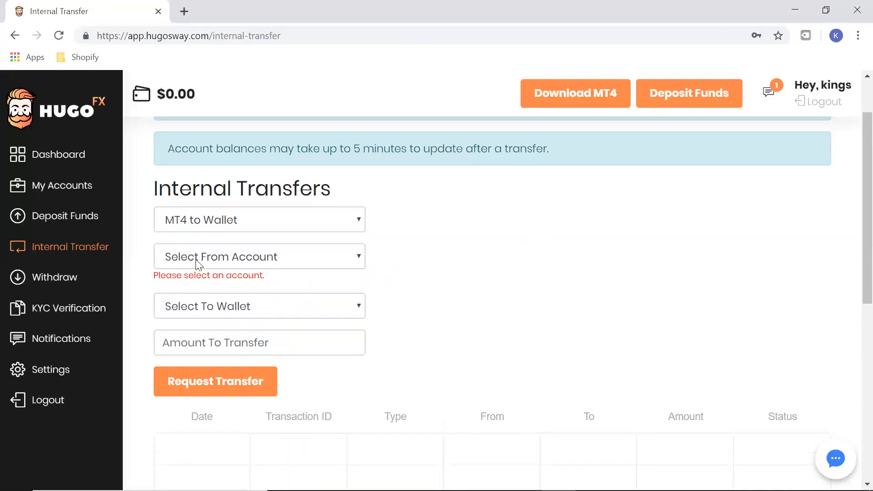
{"action": "mouse_move", "coordinate": [55, 284]}
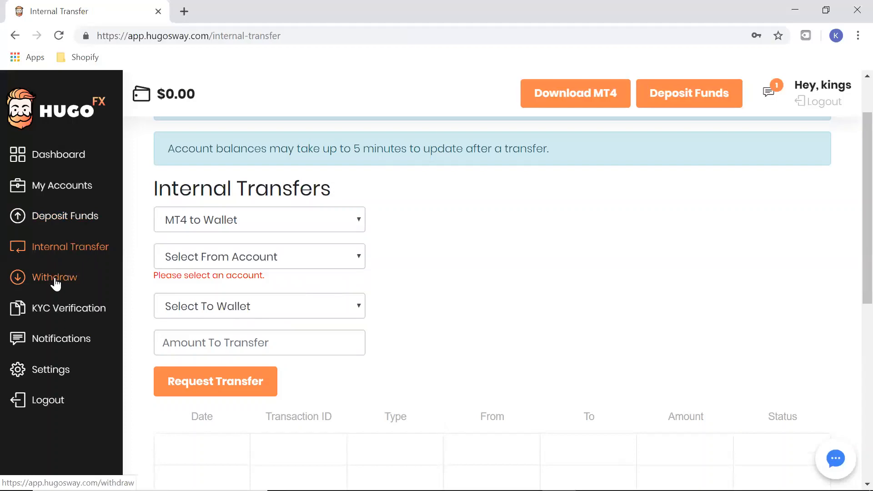
Go to Withdraw and choose the USD wallet as the source
{"action": "left_click", "coordinate": [54, 277]}
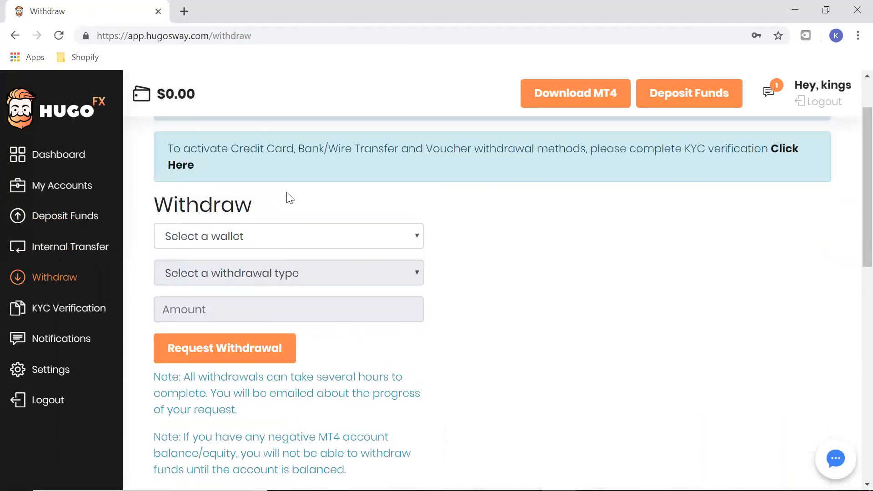
{"action": "left_click", "coordinate": [289, 236]}
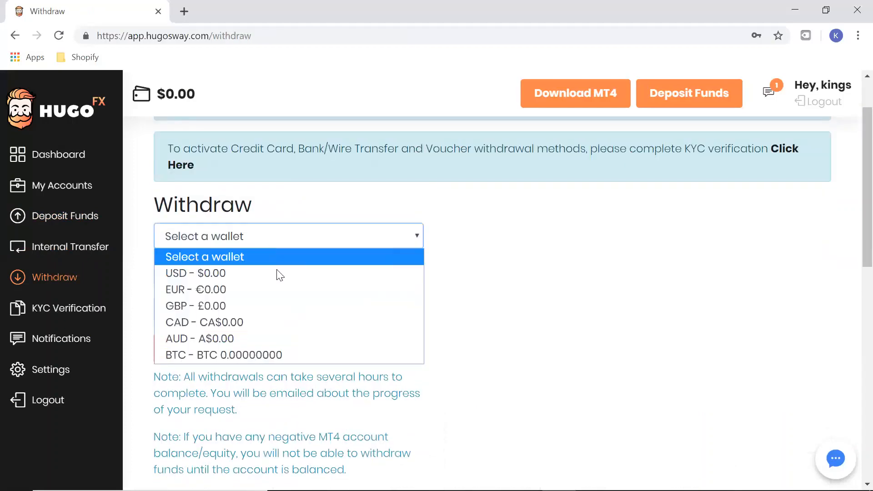
{"action": "left_click", "coordinate": [194, 273]}
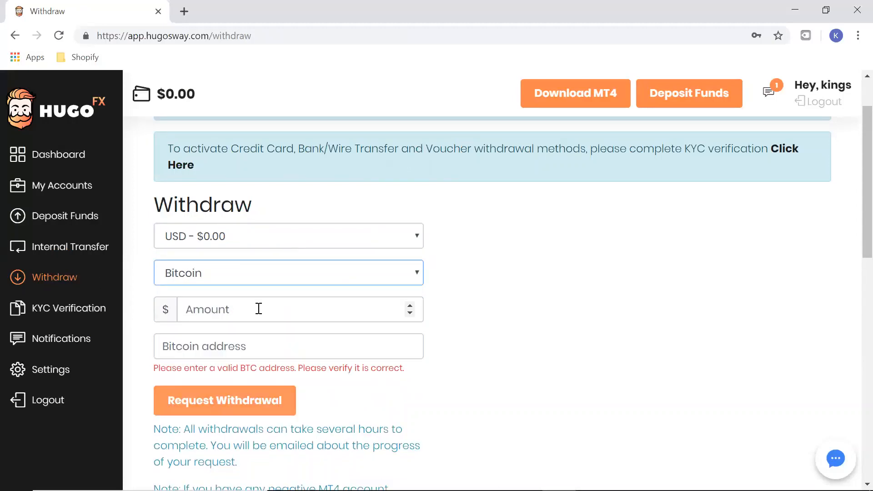
{"action": "left_click", "coordinate": [269, 309]}
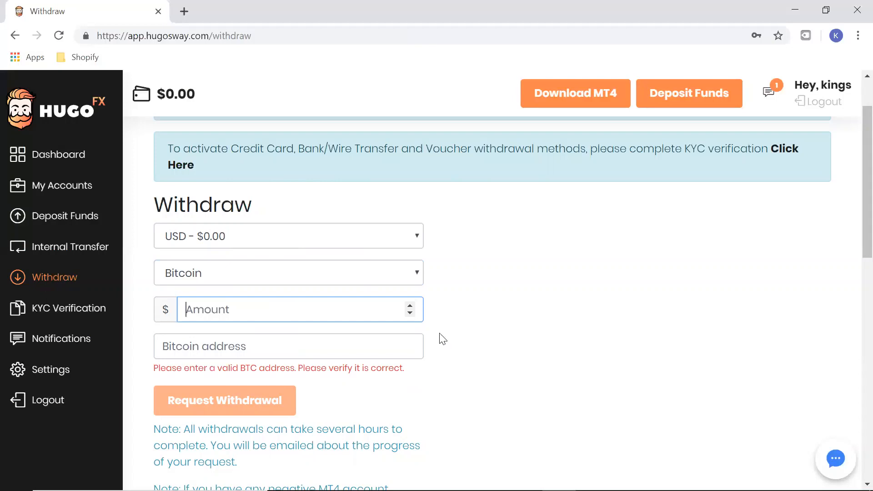
Scroll down through the withdrawal notes to the withdrawal history
{"action": "scroll", "scroll_direction": "down", "scroll_amount": 3}
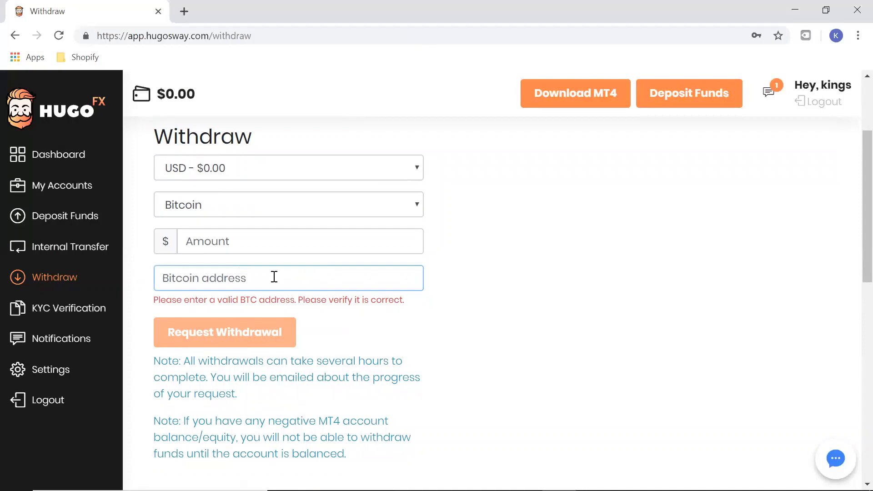
{"action": "mouse_move", "coordinate": [253, 280]}
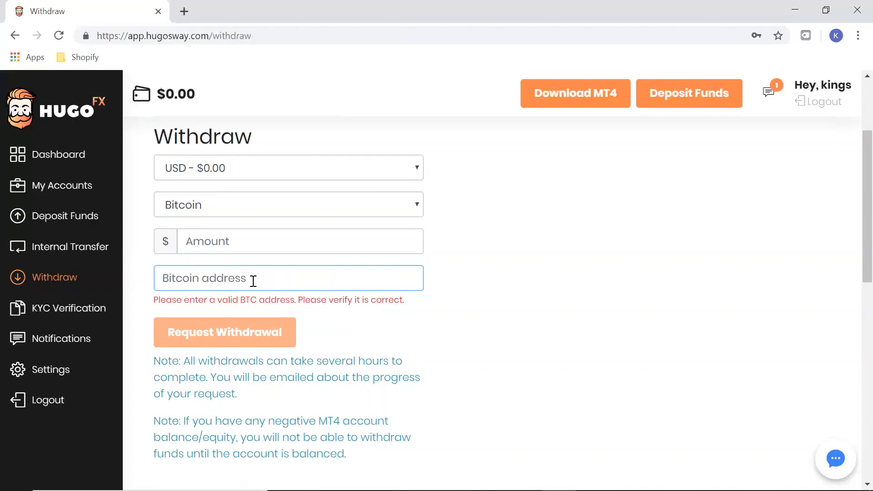
{"action": "scroll", "scroll_direction": "down", "scroll_amount": 3}
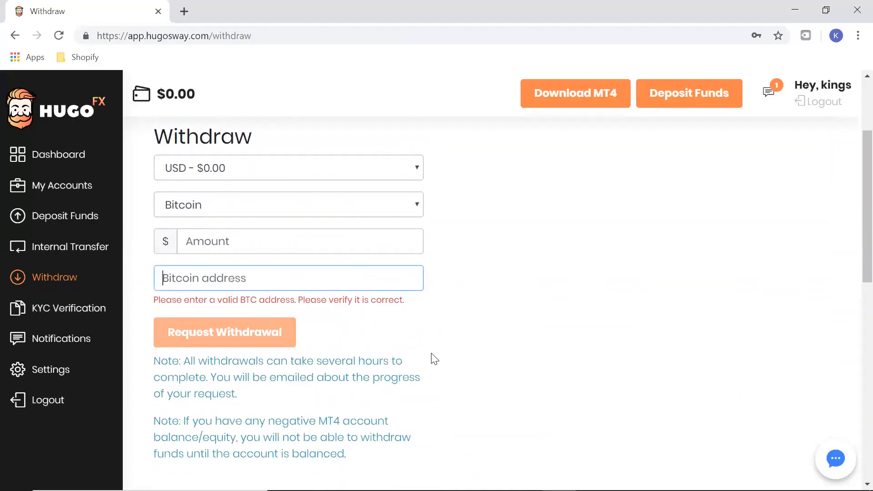
{"action": "scroll", "scroll_direction": "down", "scroll_amount": 3}
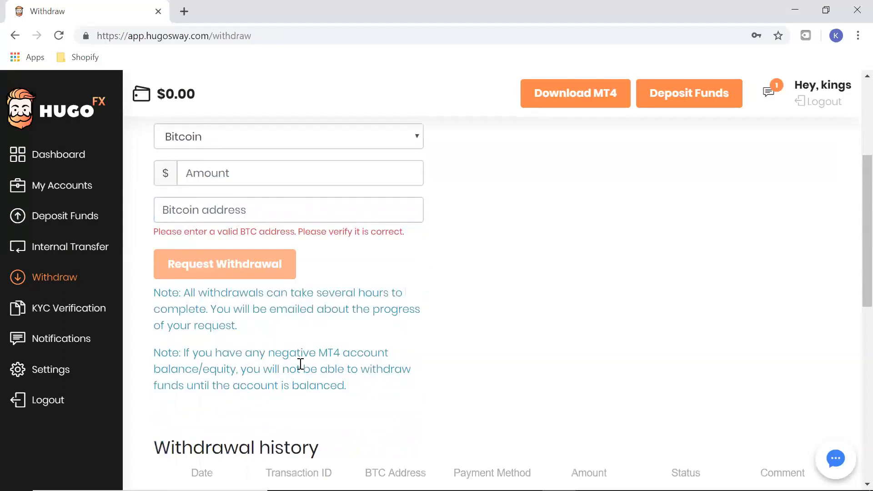
{"action": "mouse_move", "coordinate": [160, 300]}
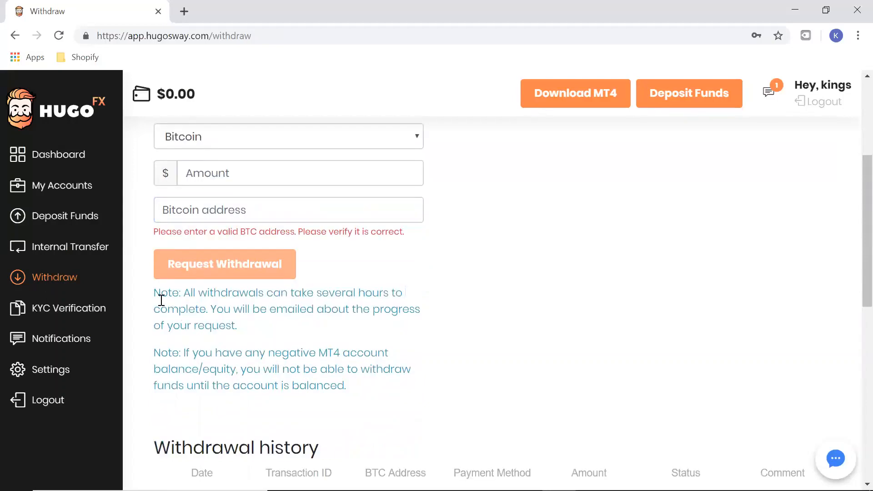
Go to KYC Verification and try Upload KYC Doc without an ID document chosen
{"action": "left_click", "coordinate": [69, 308]}
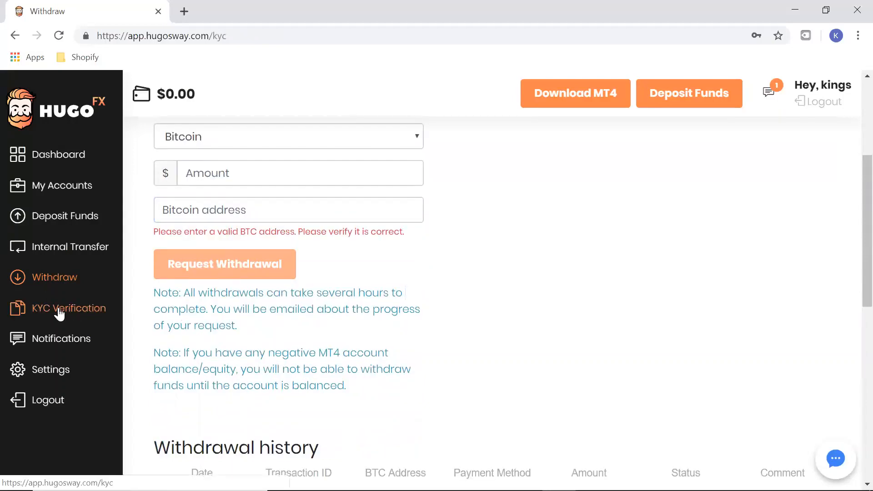
{"action": "left_click", "coordinate": [69, 308]}
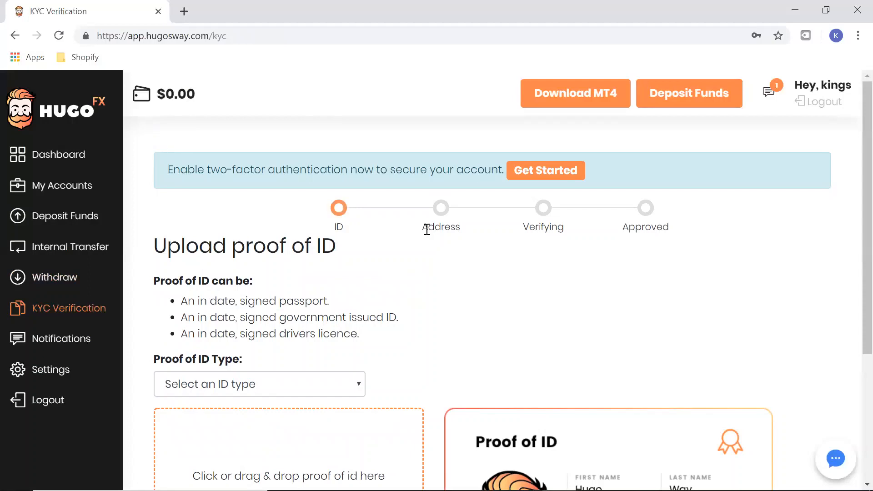
{"action": "scroll", "scroll_direction": "down", "scroll_amount": 3}
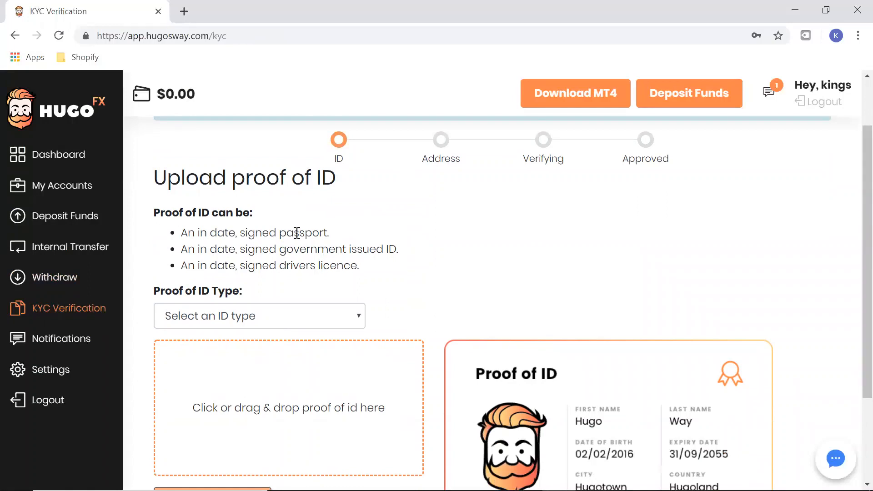
{"action": "mouse_move", "coordinate": [293, 186]}
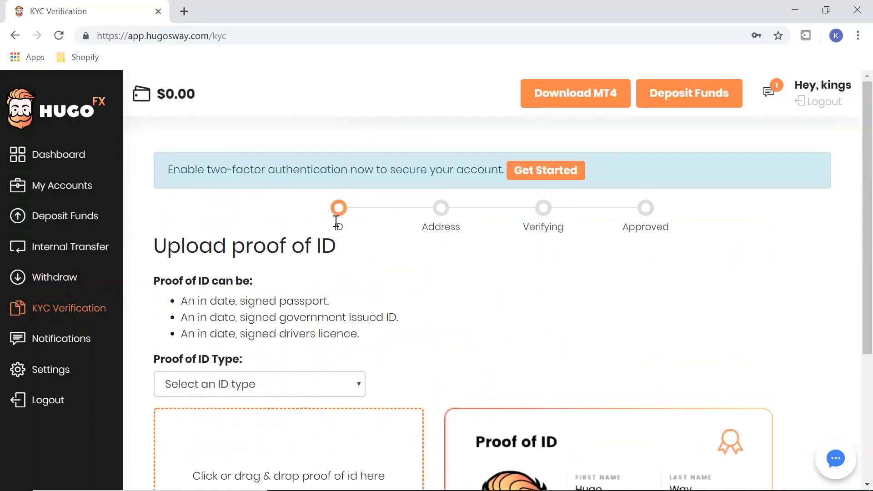
{"action": "scroll", "scroll_direction": "down", "scroll_amount": 3}
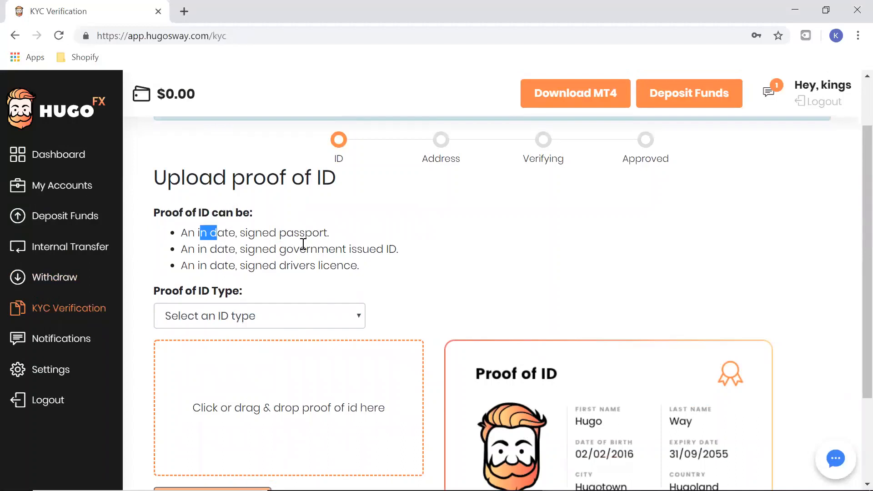
{"action": "scroll", "scroll_direction": "down", "scroll_amount": 3}
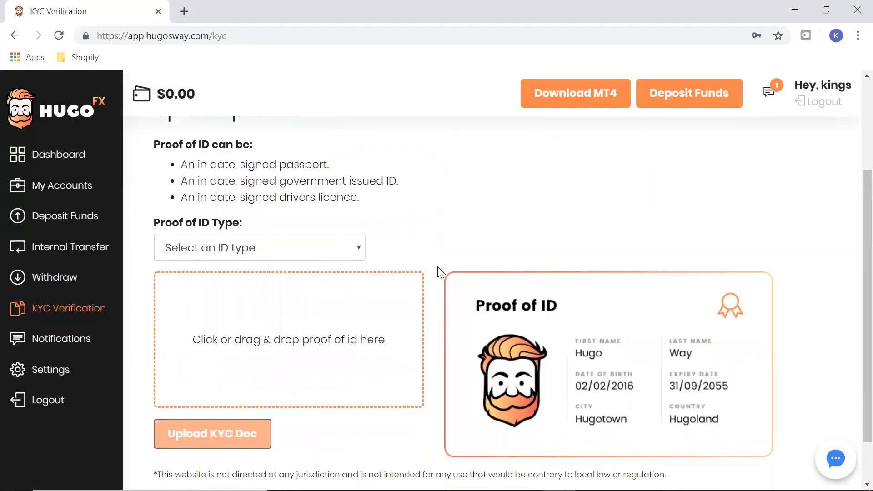
{"action": "left_click", "coordinate": [259, 247]}
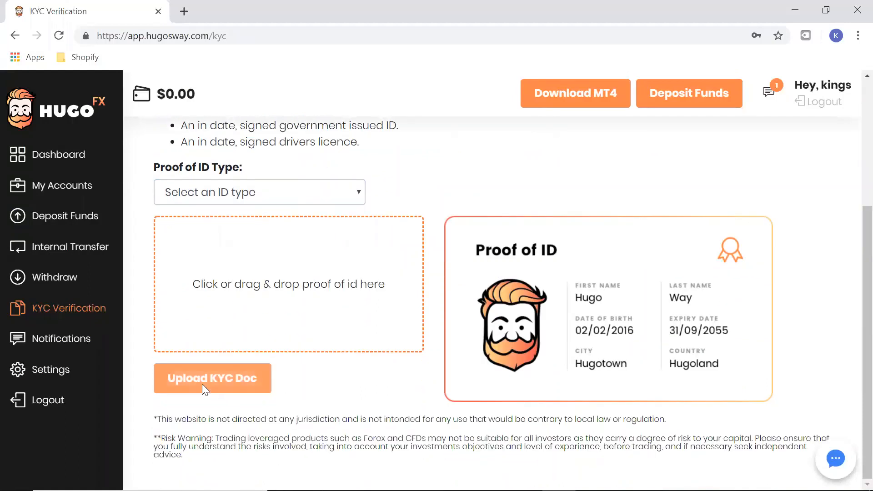
{"action": "mouse_move", "coordinate": [449, 314]}
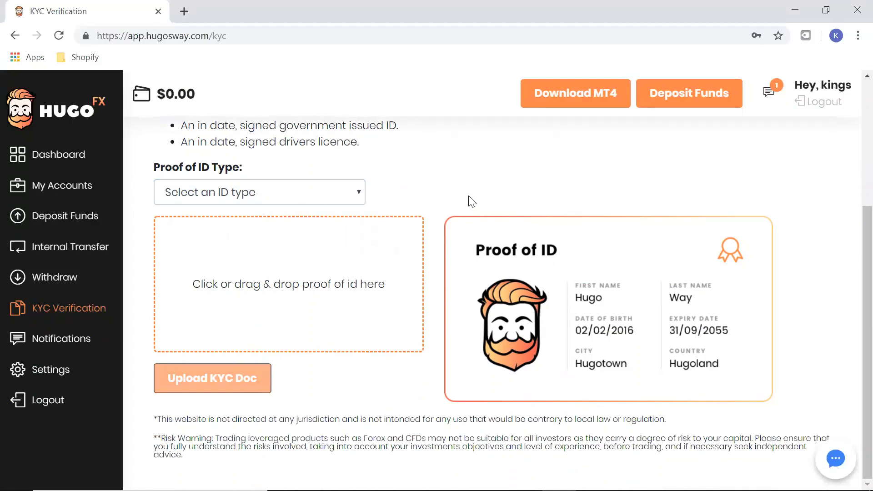
Review the proof-of-ID upload section of the KYC page
{"action": "scroll", "scroll_direction": "up", "scroll_amount": 3}
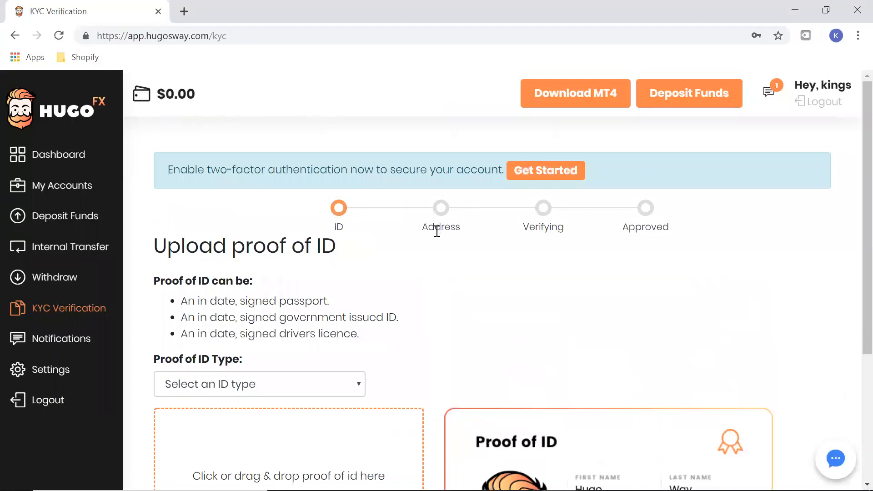
{"action": "scroll", "scroll_direction": "down", "scroll_amount": 3}
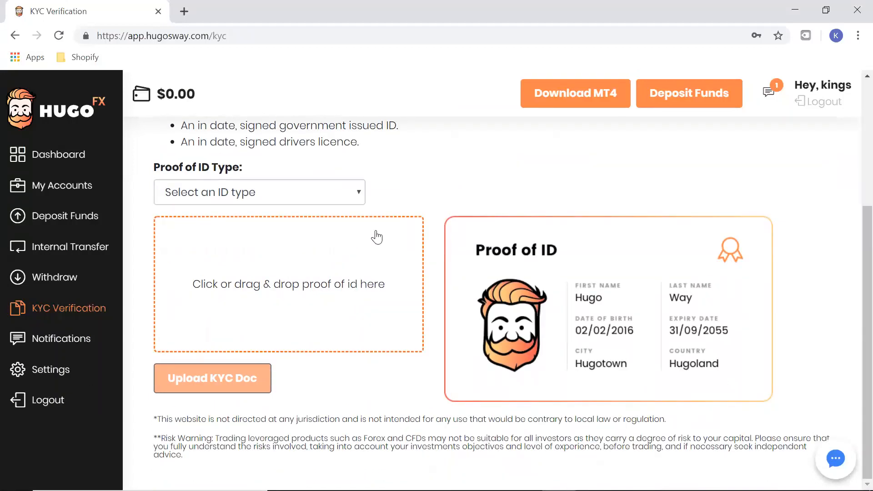
{"action": "mouse_move", "coordinate": [373, 249]}
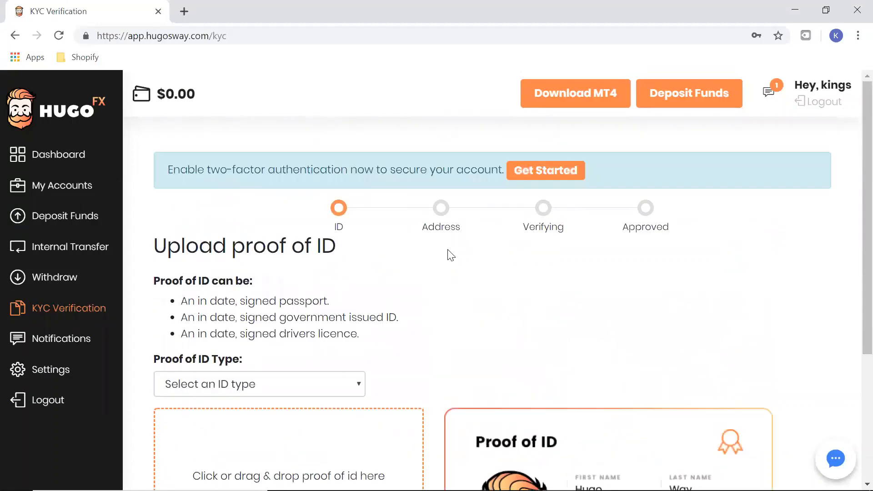
{"action": "scroll", "scroll_direction": "down", "scroll_amount": 3}
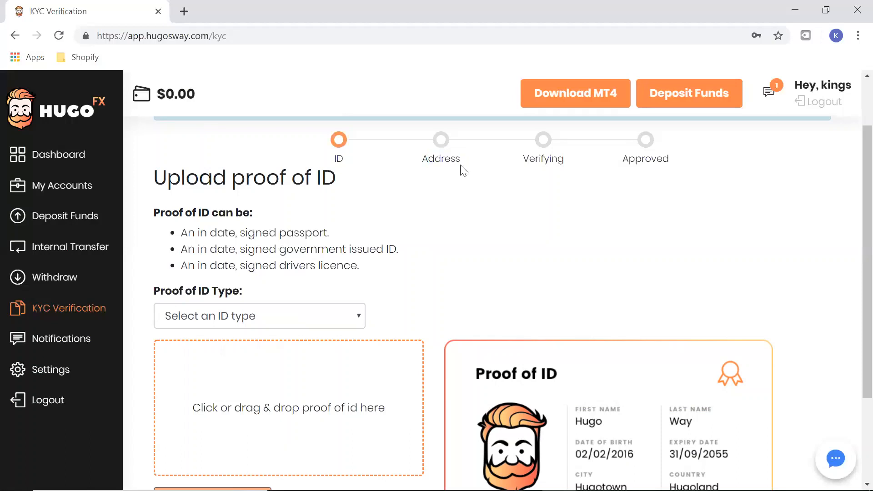
{"action": "mouse_move", "coordinate": [439, 173]}
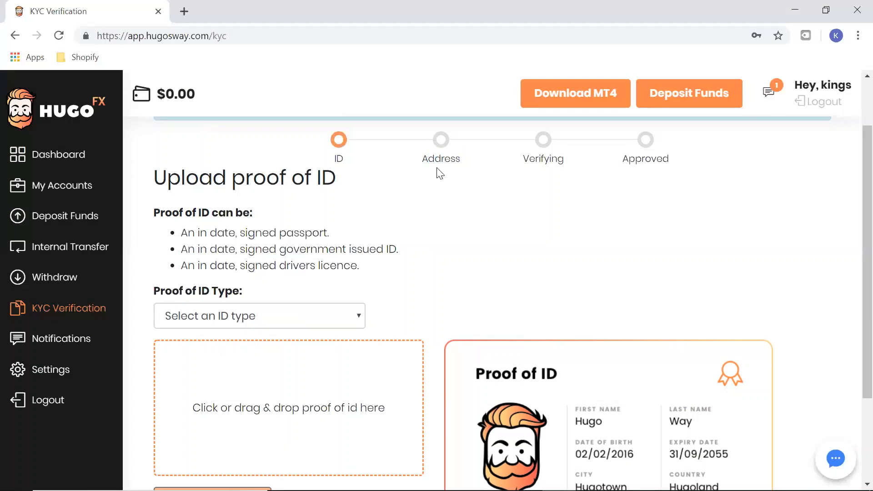
{"action": "mouse_move", "coordinate": [484, 171]}
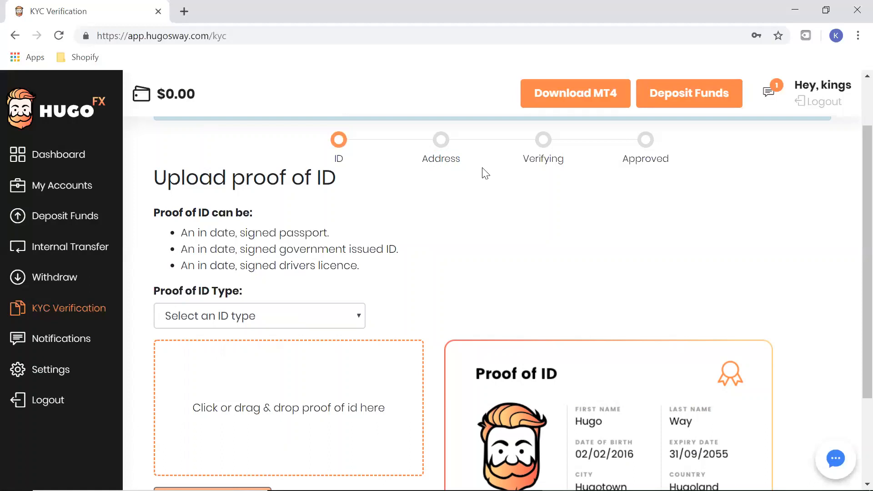
{"action": "mouse_move", "coordinate": [474, 173]}
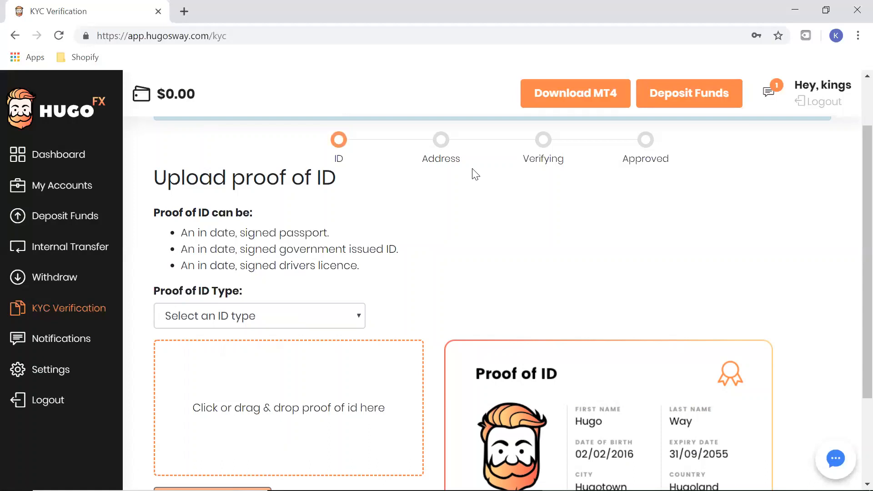
{"action": "mouse_move", "coordinate": [543, 159]}
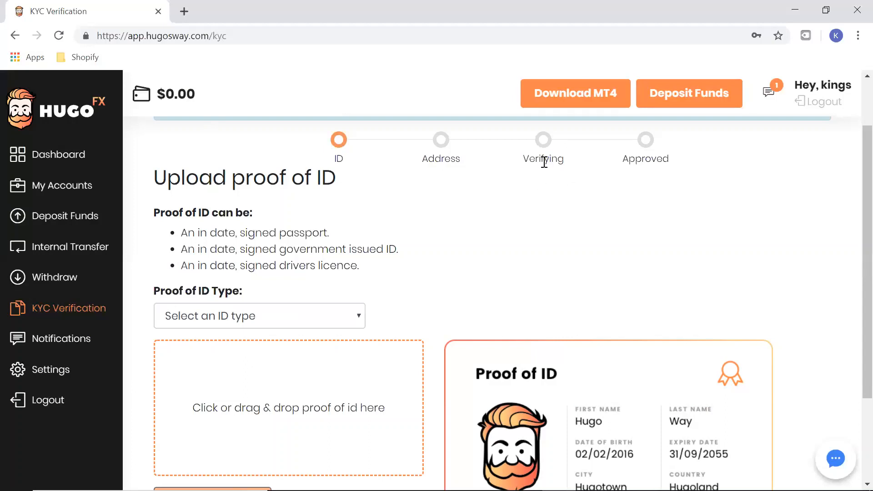
{"action": "double_click", "coordinate": [646, 158]}
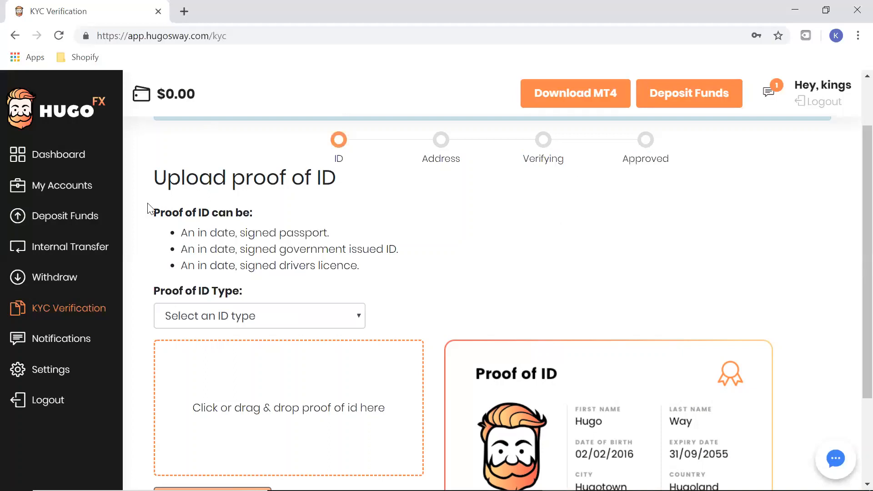
{"action": "mouse_move", "coordinate": [54, 252]}
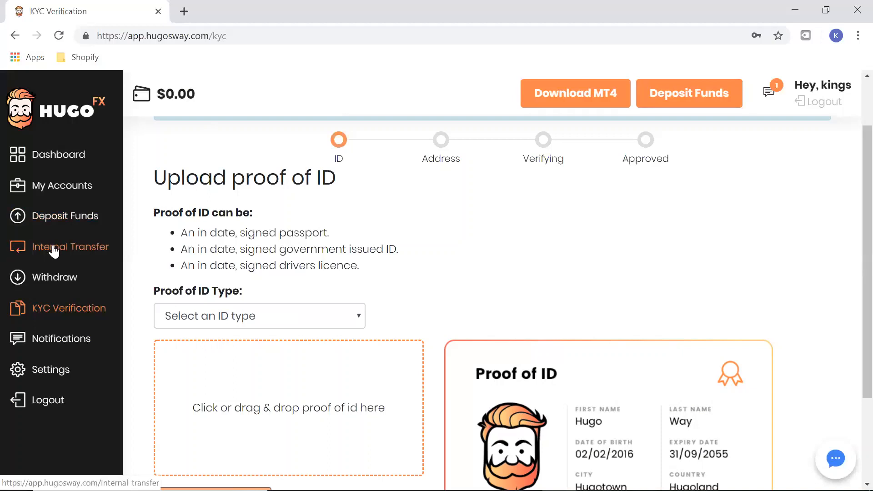
Review the account Settings page, scrolling through its sections
{"action": "left_click", "coordinate": [60, 339]}
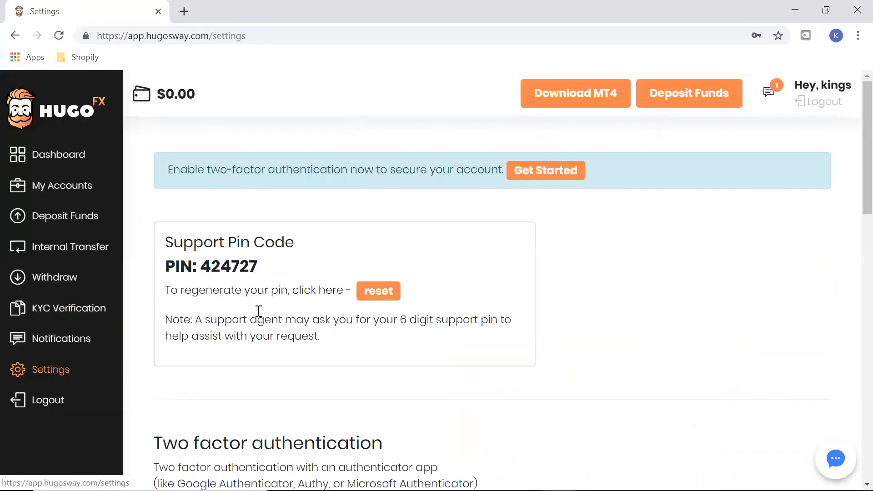
{"action": "scroll", "scroll_direction": "down", "scroll_amount": 3}
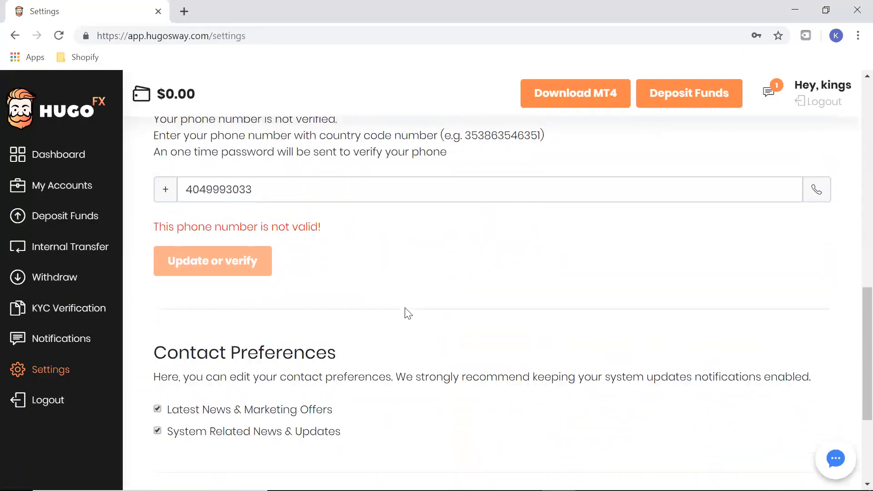
{"action": "scroll", "scroll_direction": "up", "scroll_amount": 3}
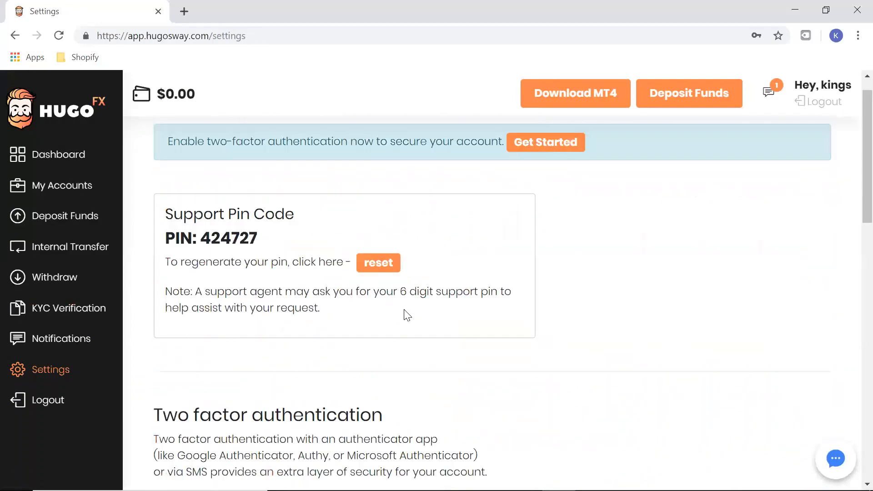
{"action": "scroll", "scroll_direction": "down", "scroll_amount": 3}
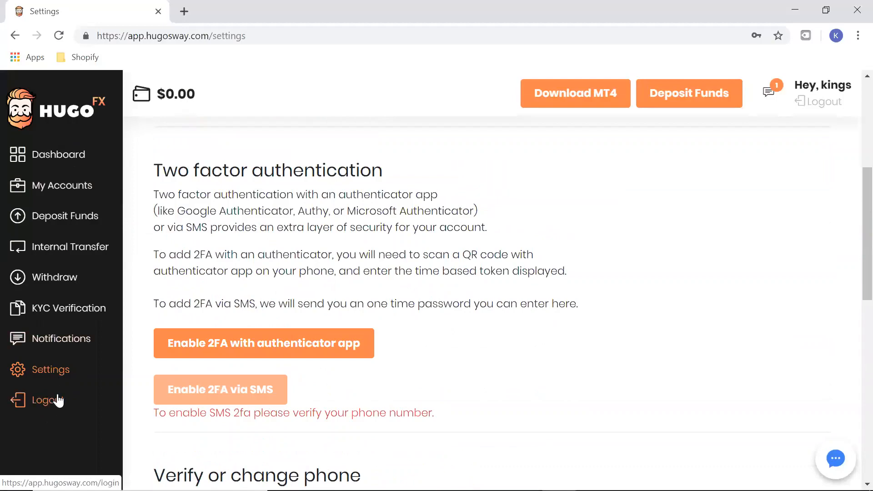
Return to the Dashboard showing every wallet balance at zero
{"action": "left_click", "coordinate": [58, 155]}
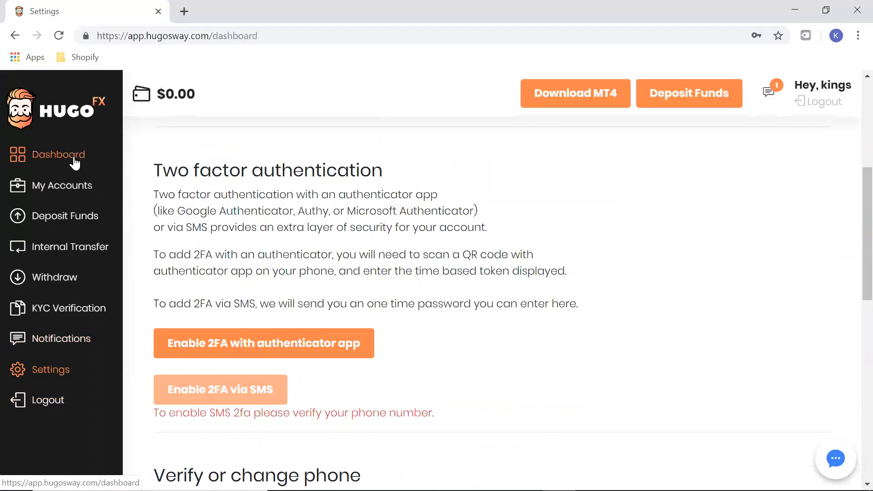
{"action": "left_click", "coordinate": [58, 154]}
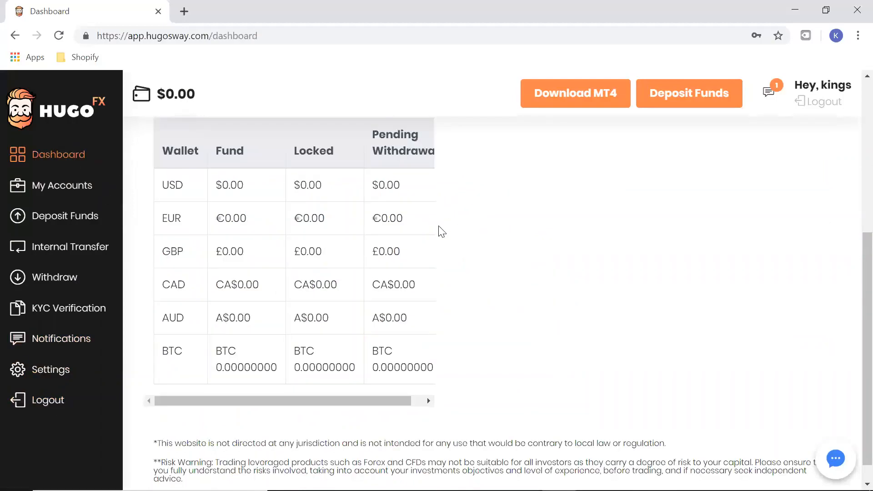